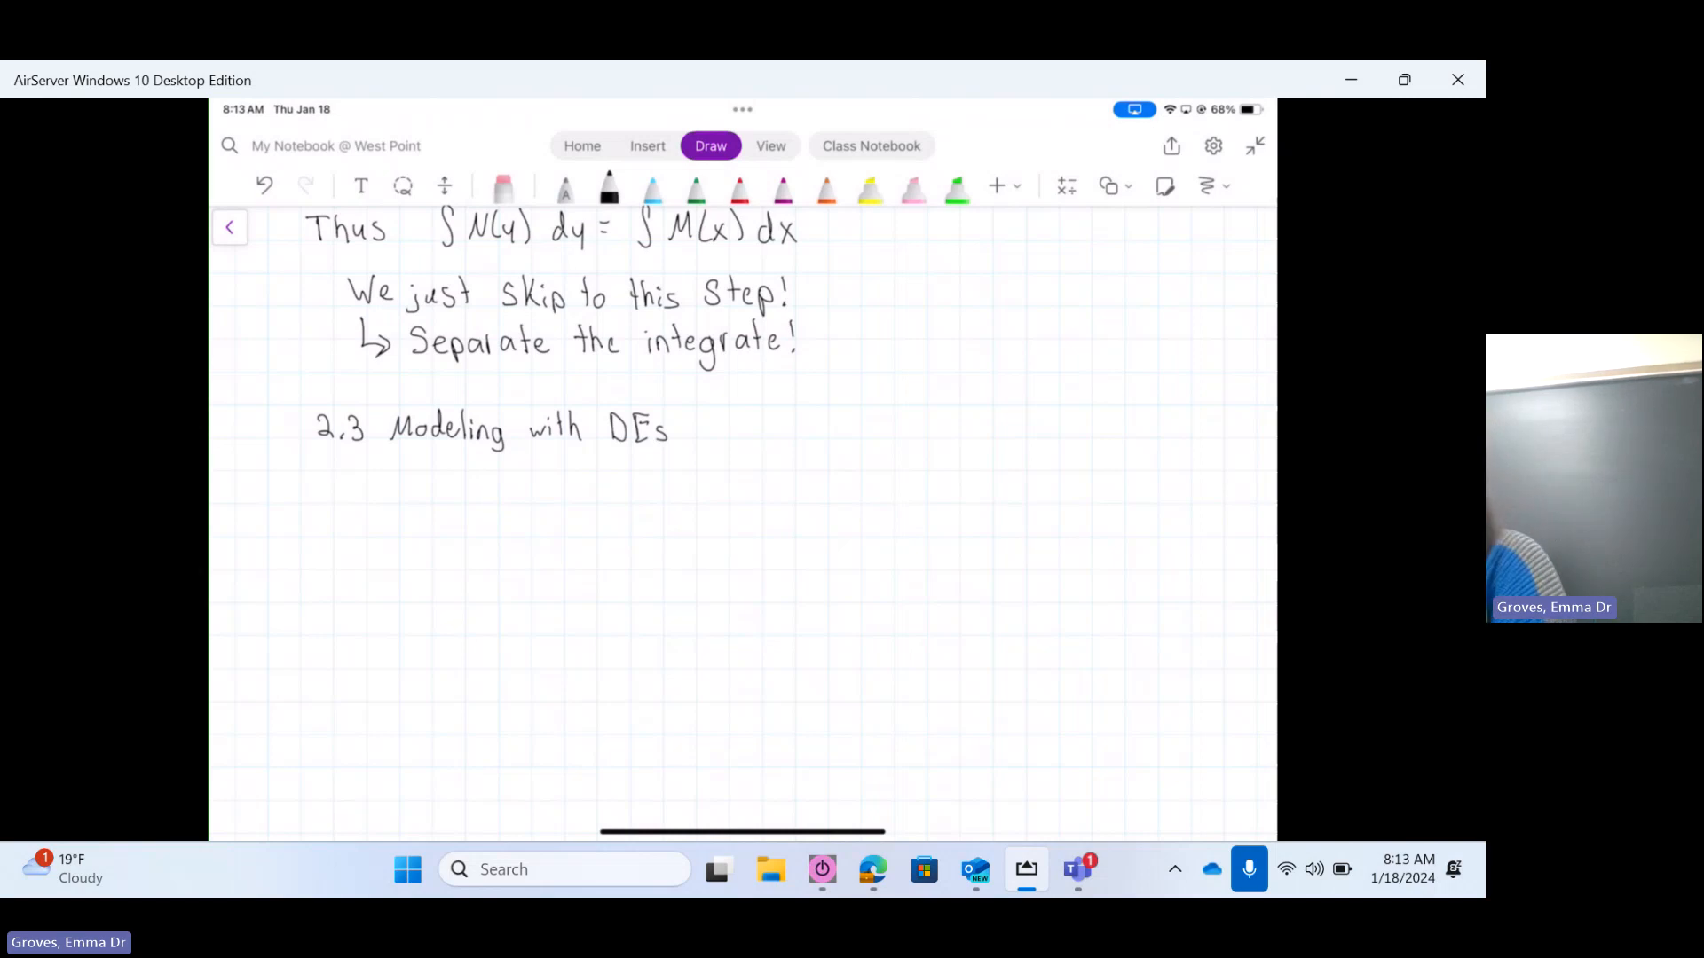
Step: Handwrite that a population P grows directly proportional to the population at time t
type("Suppose a population (P")
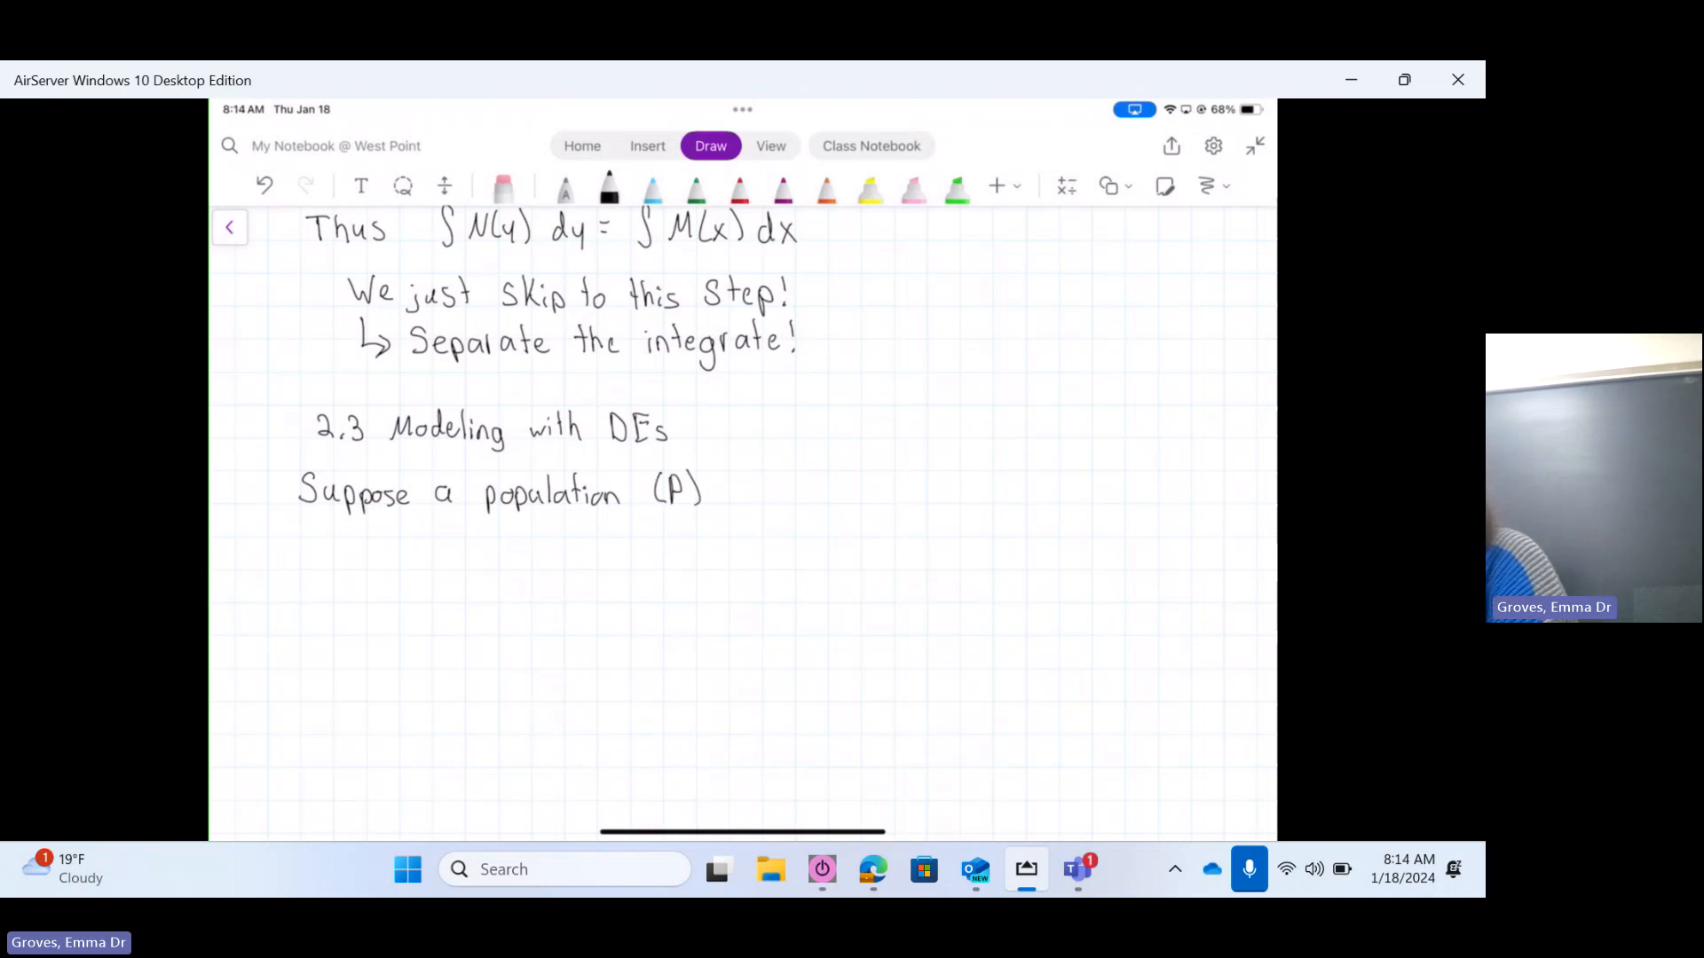
type("grows directly proportional")
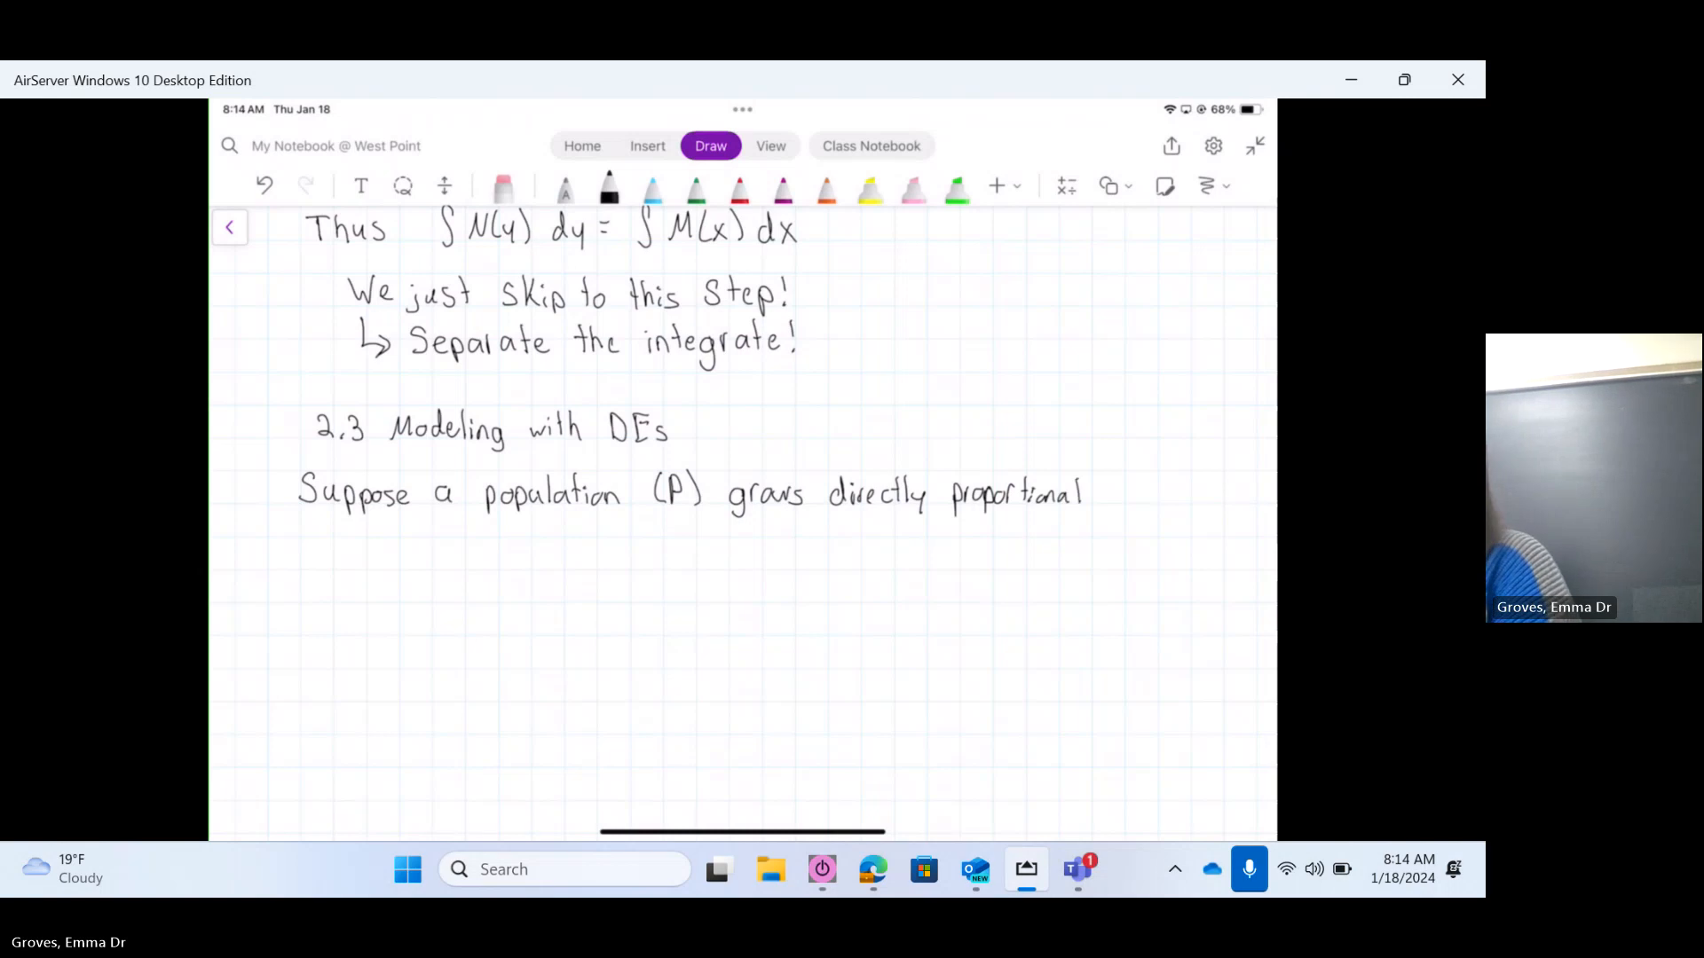
left_click_drag(304, 522, 338, 538)
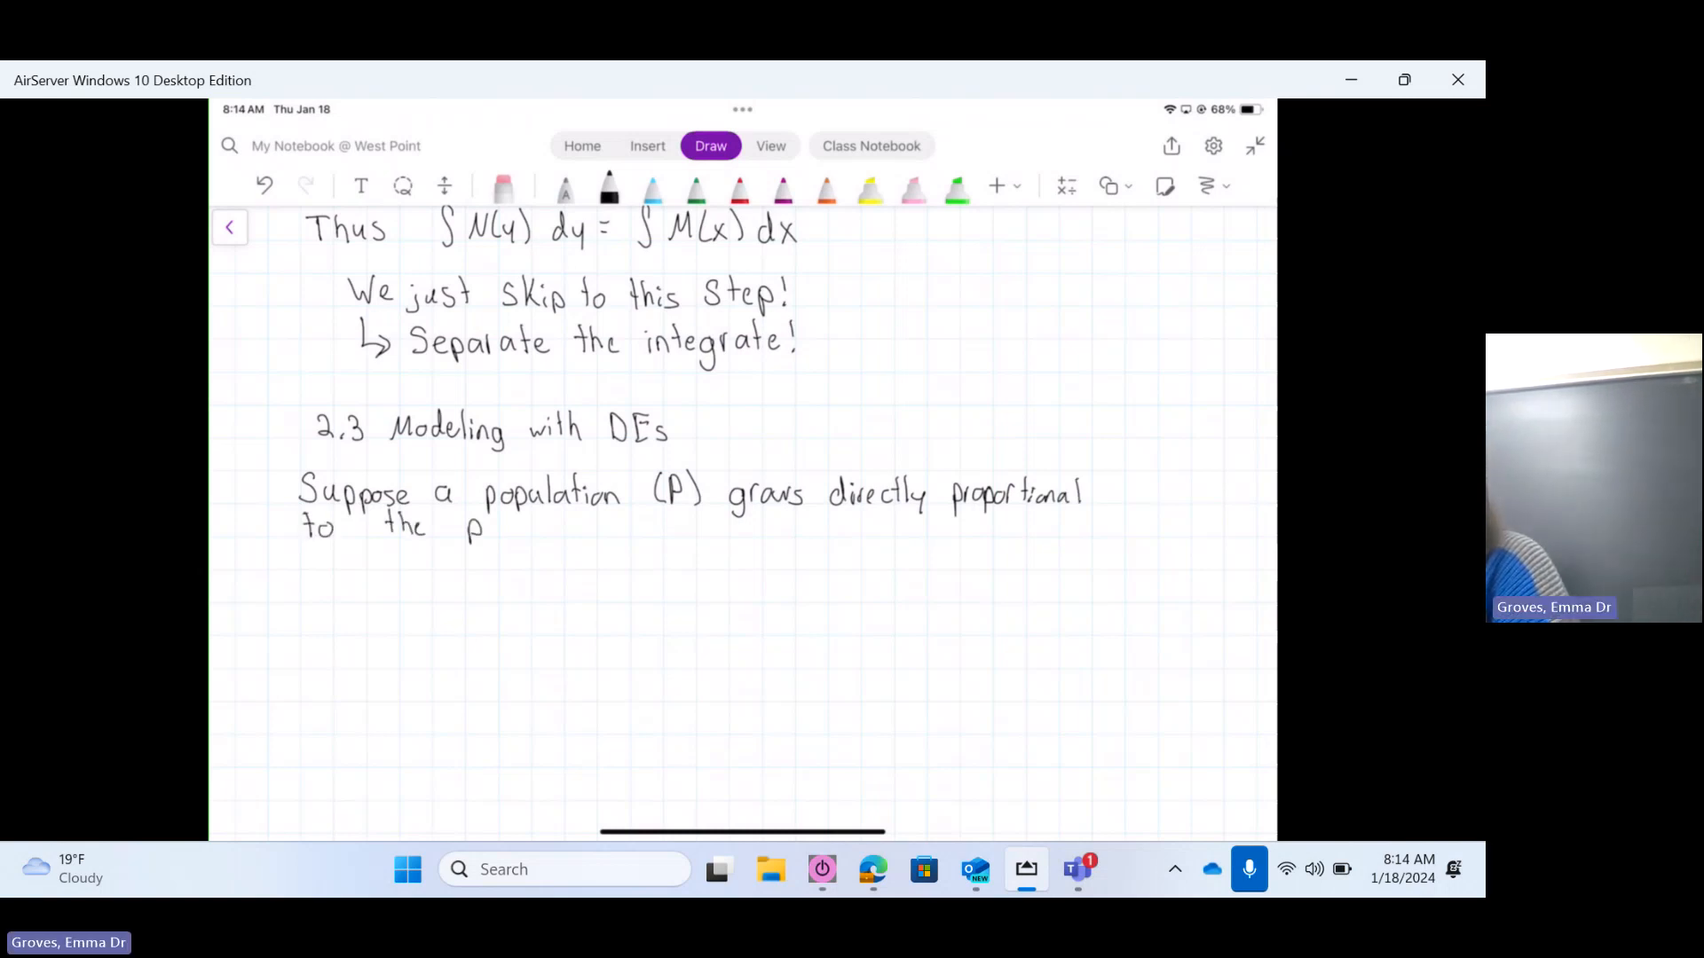
type("population at time t with a growth rate")
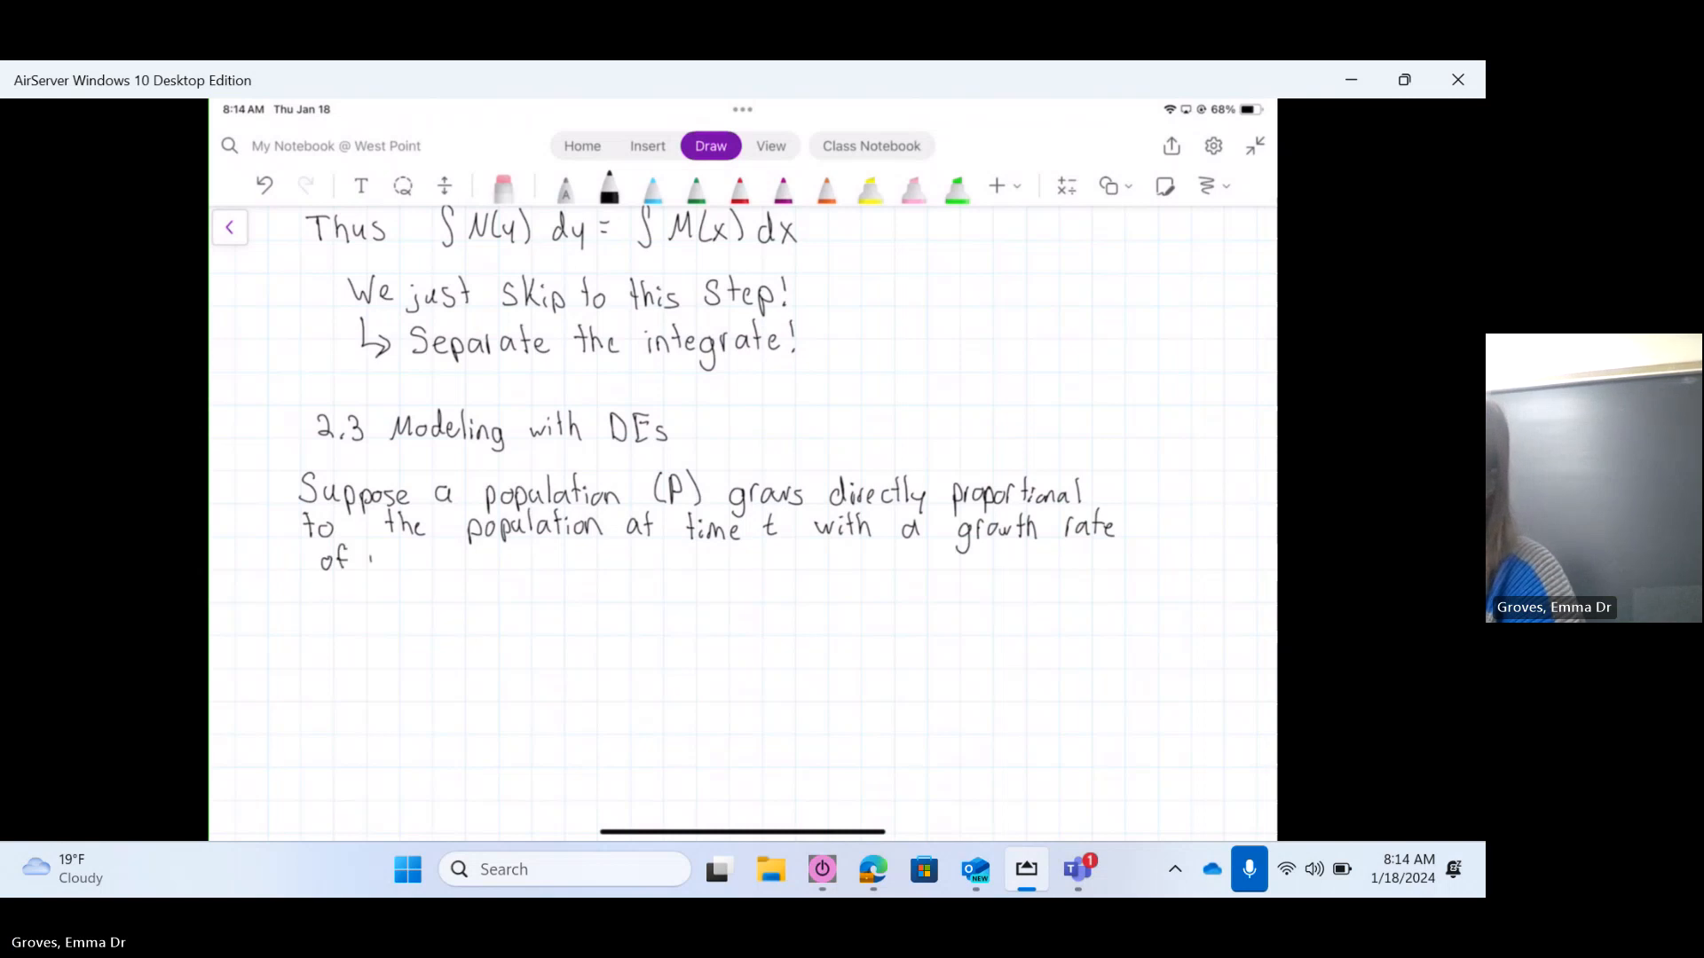
Step: Finish the statement with 'with a growth rate of r' and scroll down for working room
type("r")
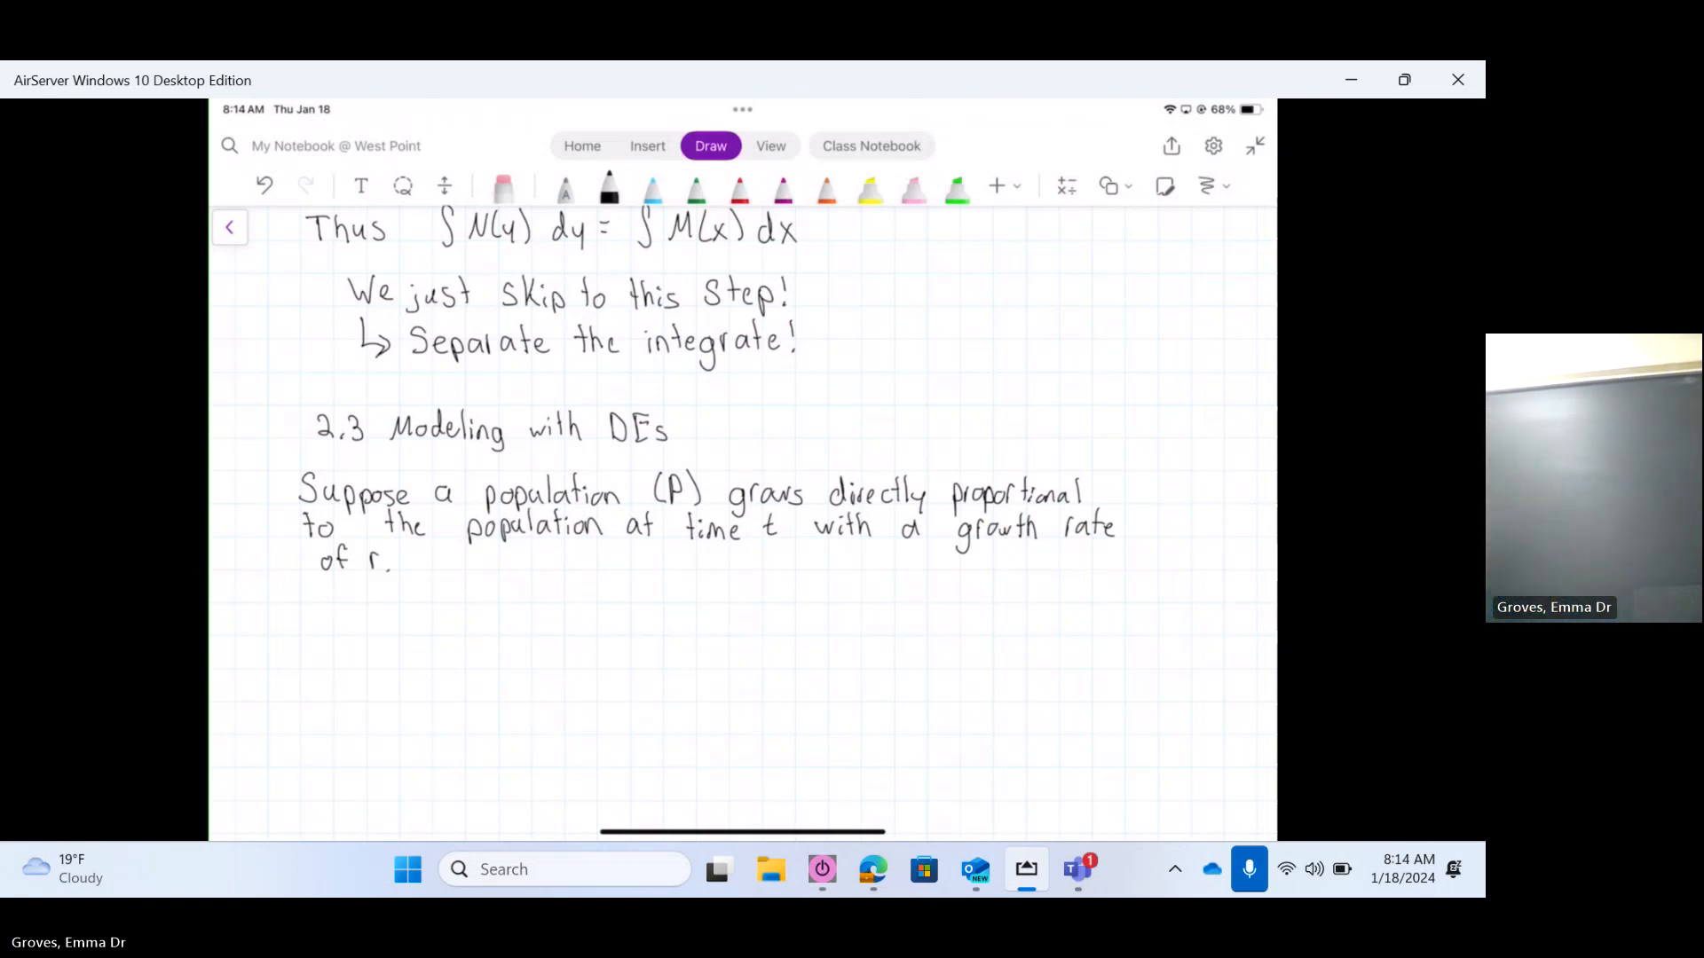
scroll("down", 3)
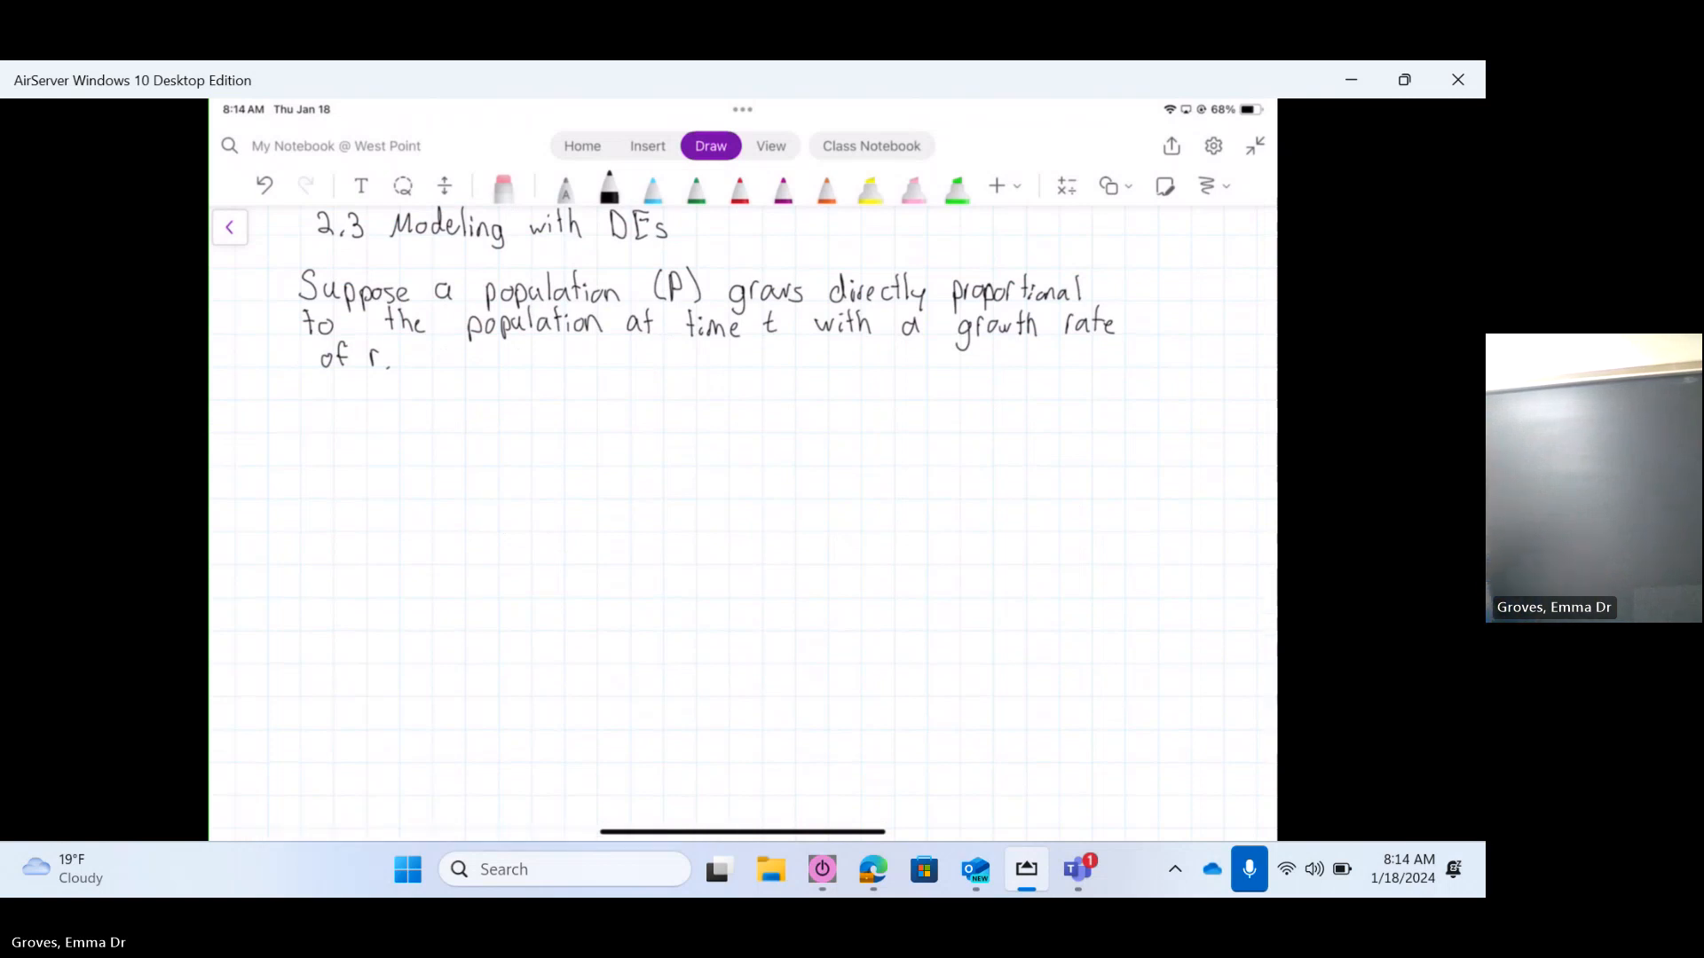
mouse_move(1110, 530)
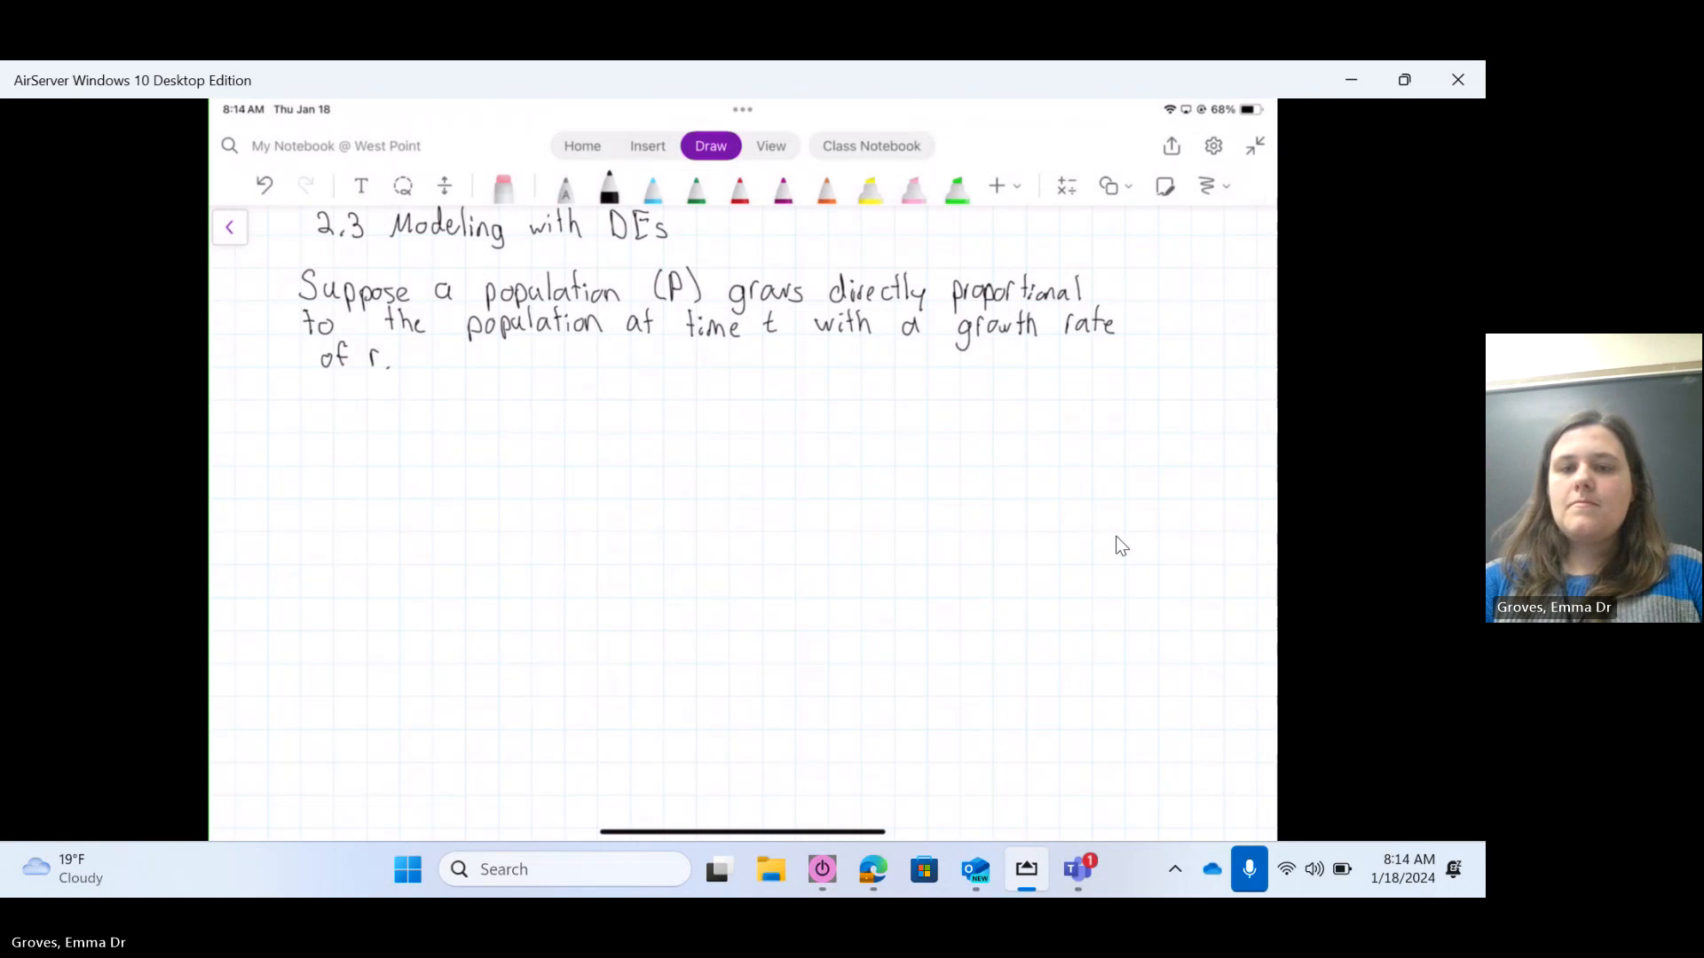
mouse_move(1321, 538)
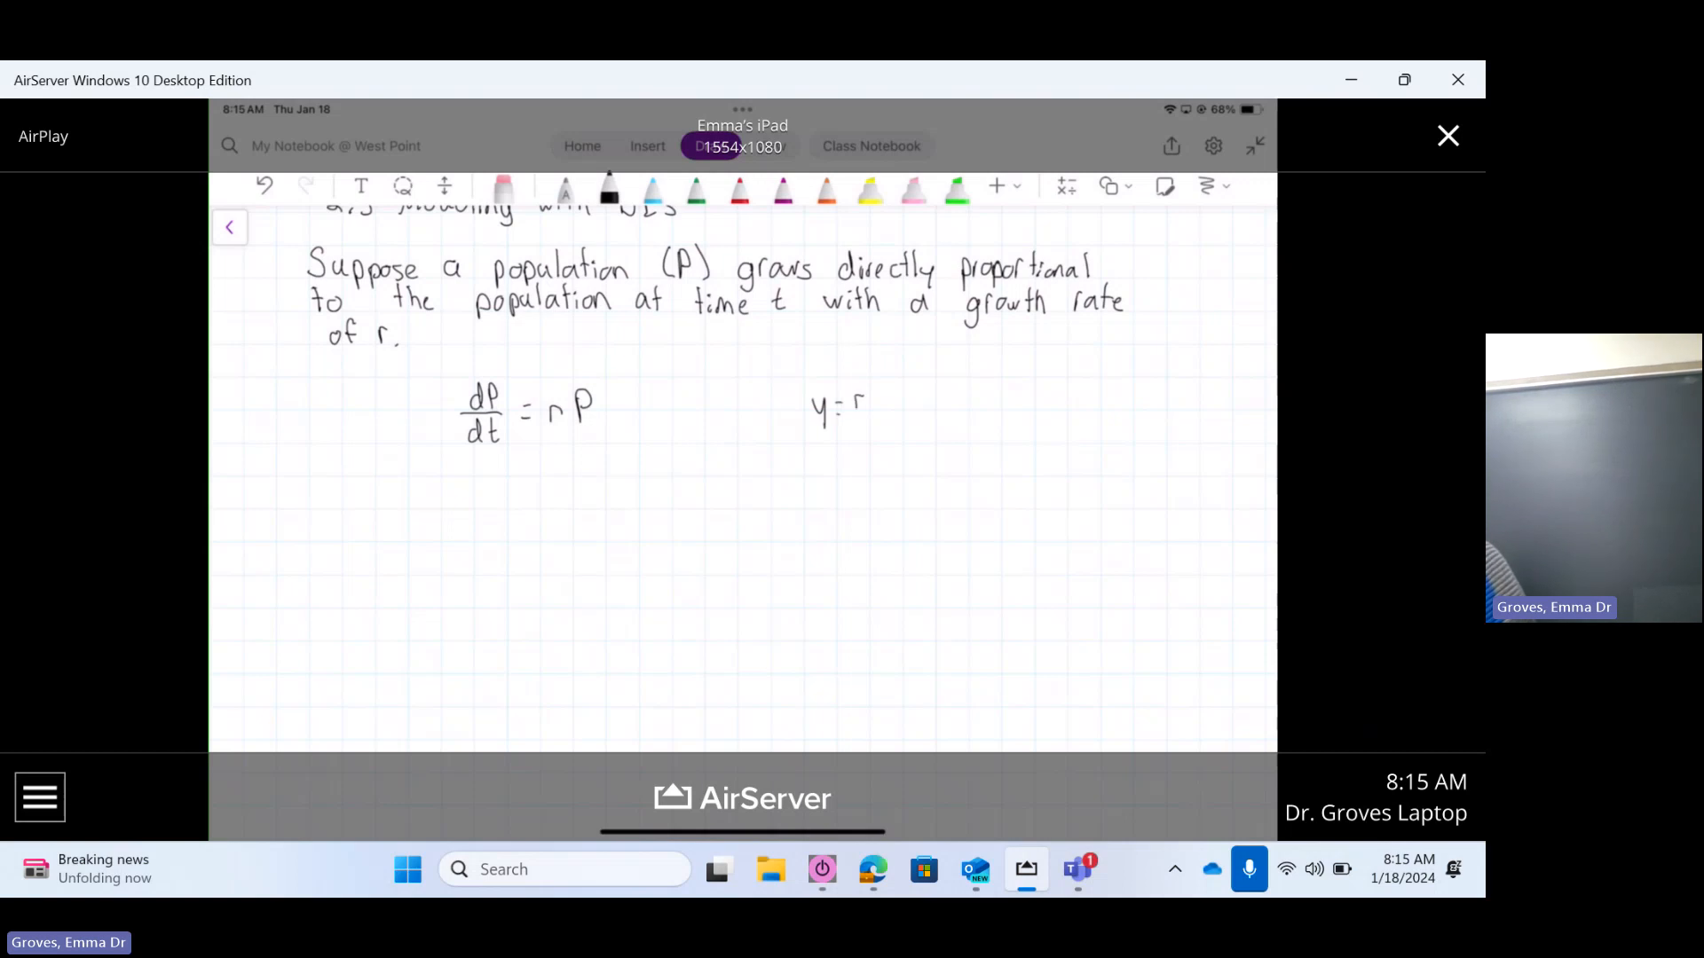
Step: Undo the partial side note beside dP/dt = rP, leaving only the equation
type("5x")
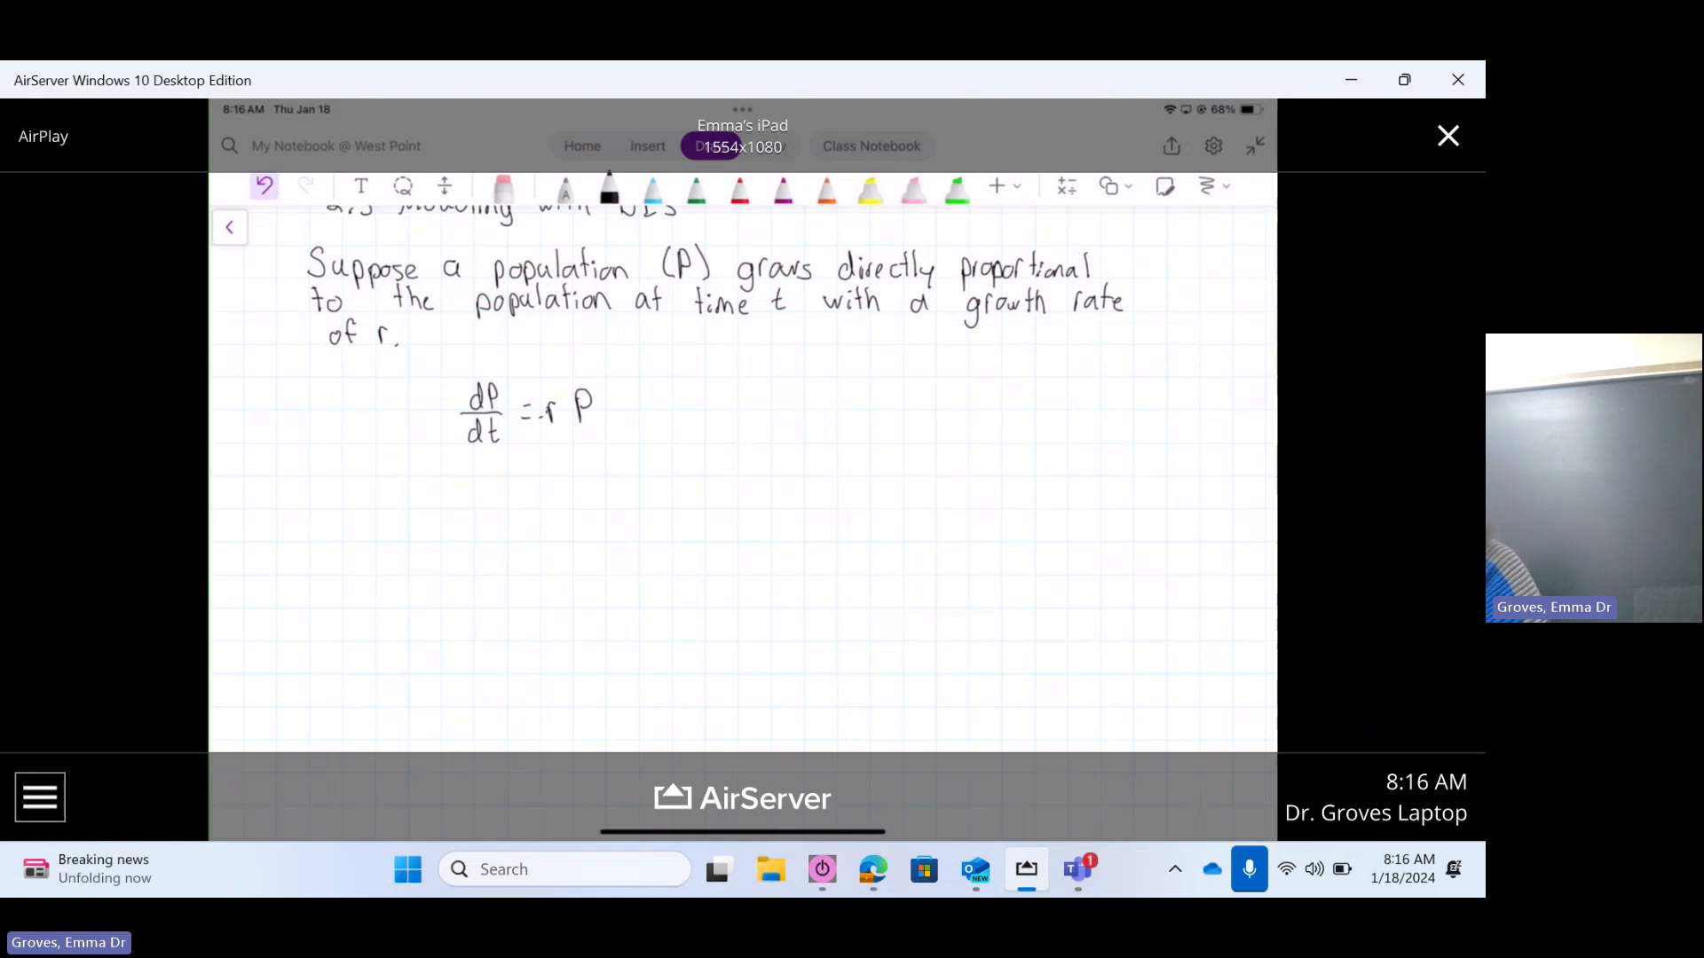
Step: Remove the stray dot and handwrite 'Find P(t) using separation of variables' under dP/dt = rP
left_click(265, 185)
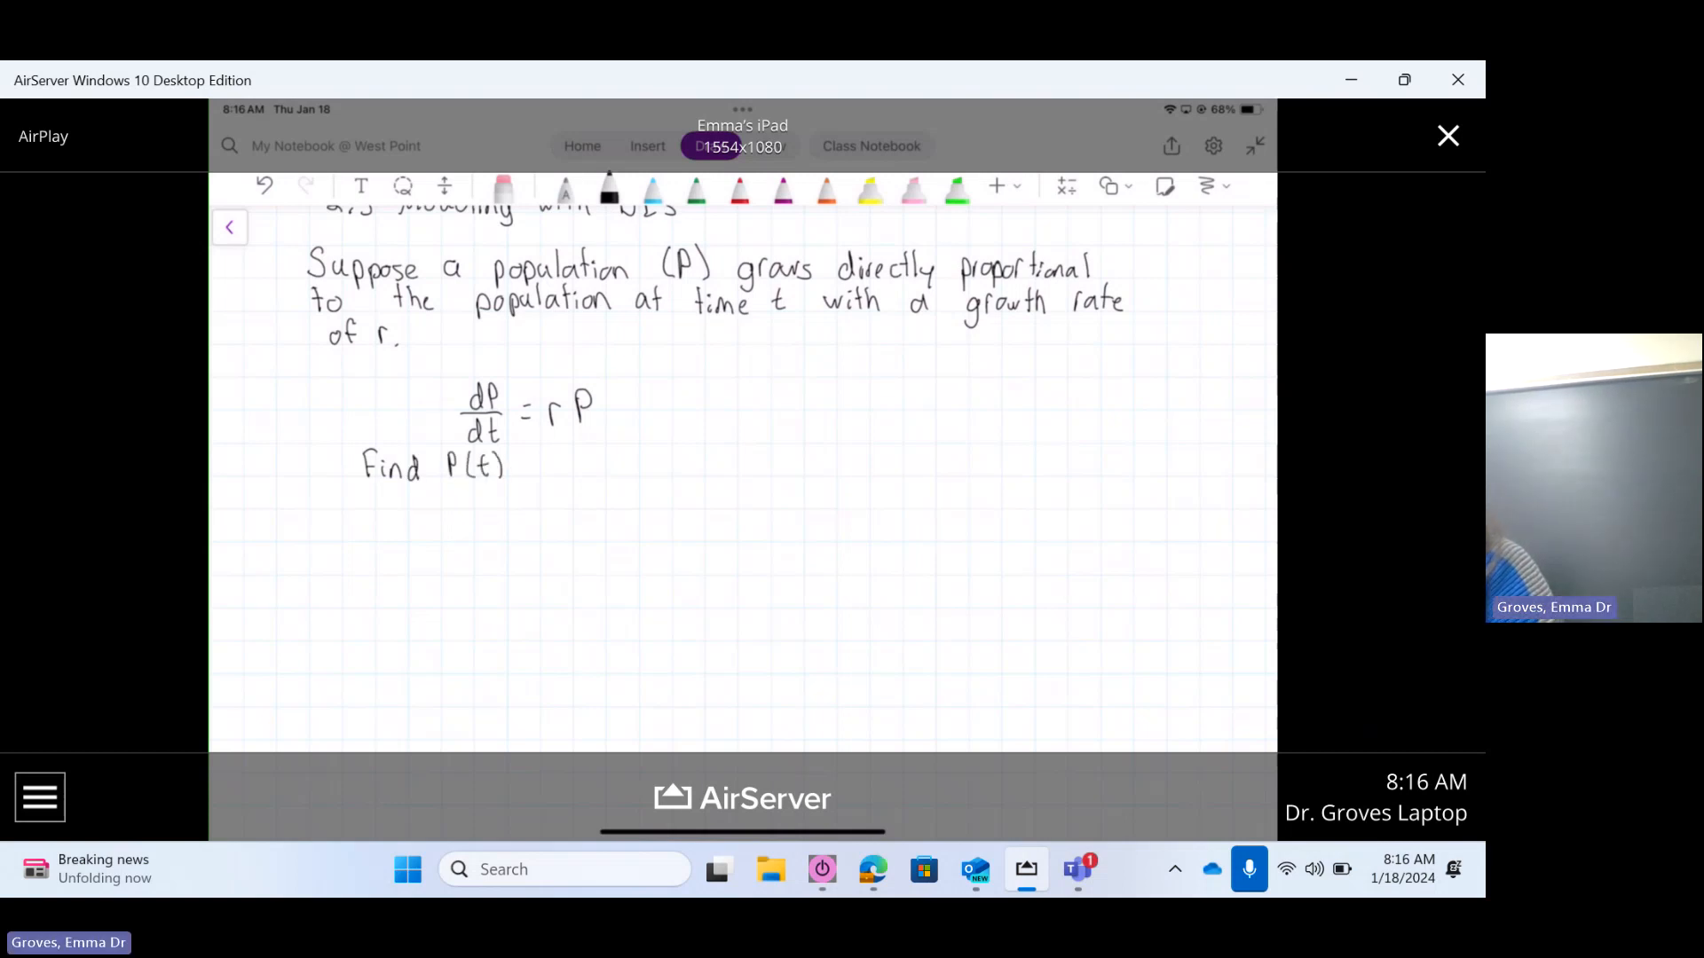
type("using Separation of variables")
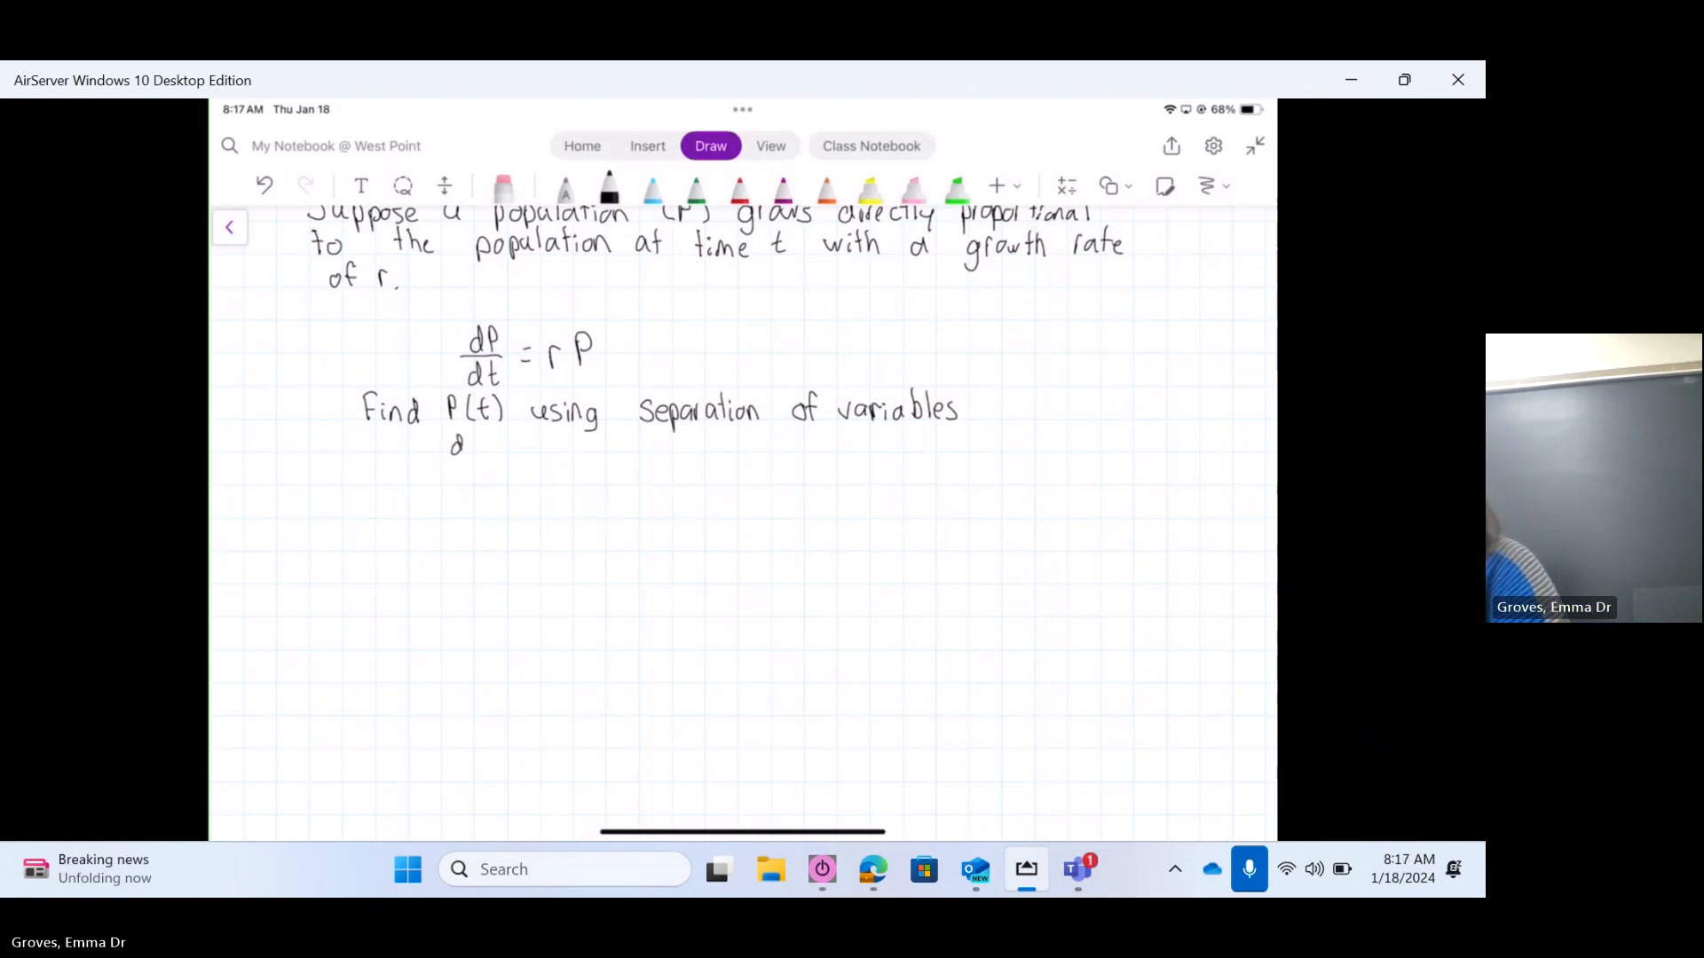
Step: Separate to 1/P dP = r dt, integrate to ln|P| = rt + c, and solve P = ±e^c e^rt
left_click_drag(454, 440, 484, 478)
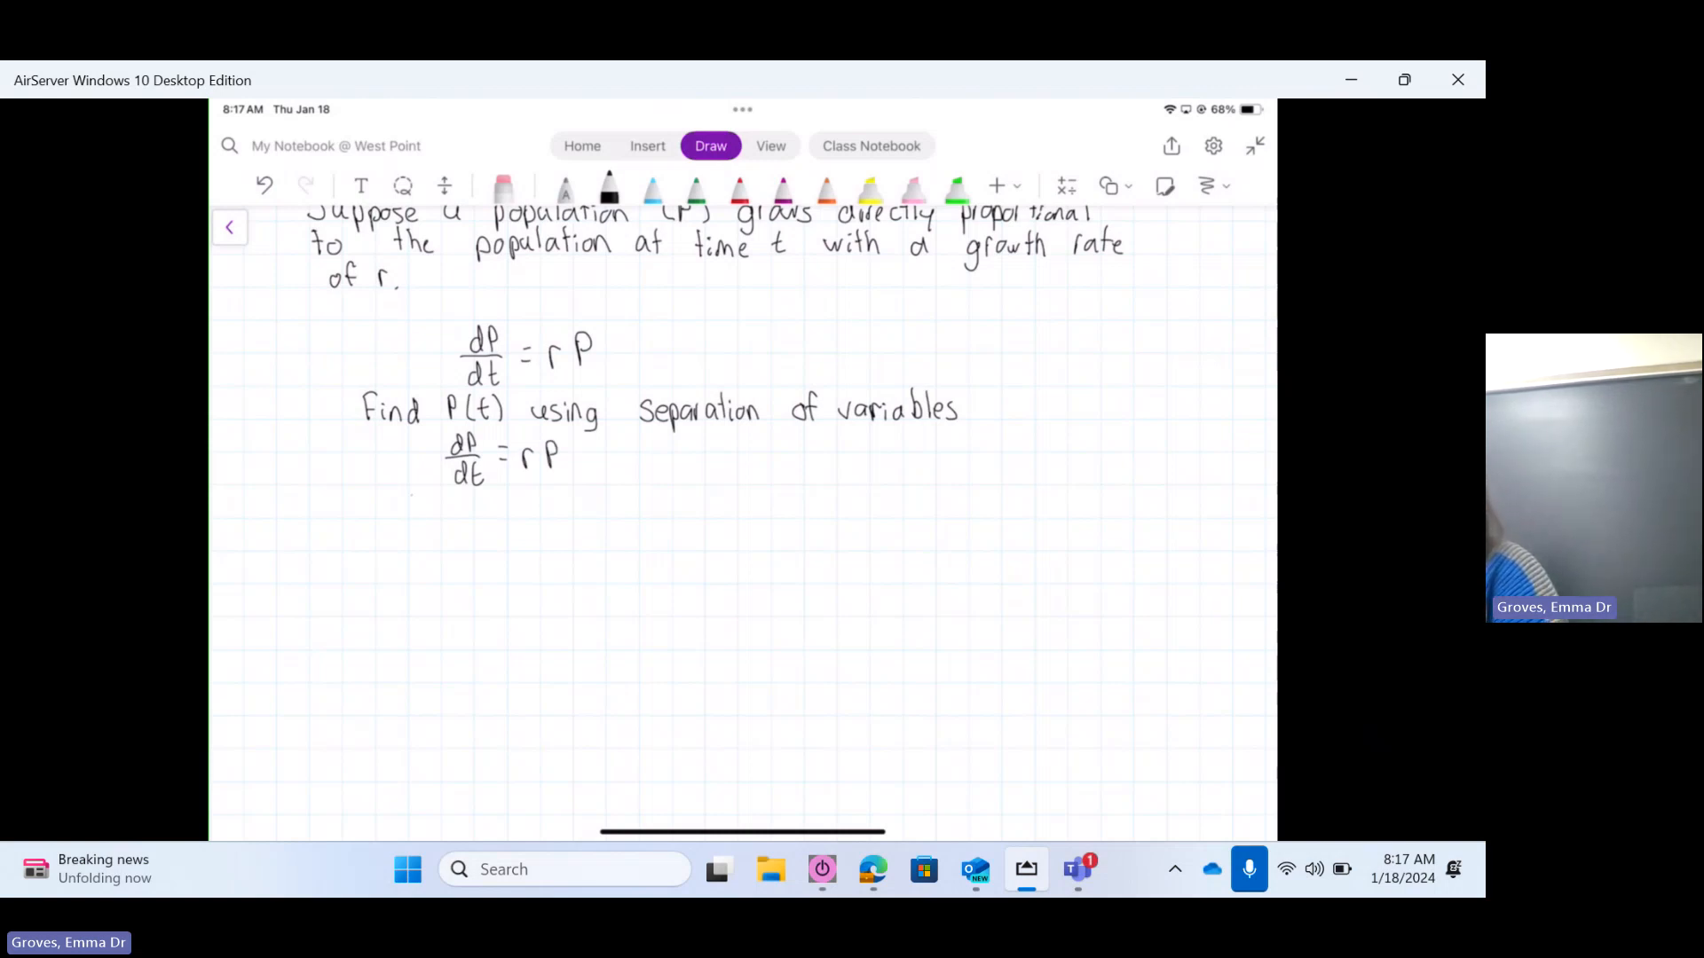
left_click_drag(411, 505, 411, 543)
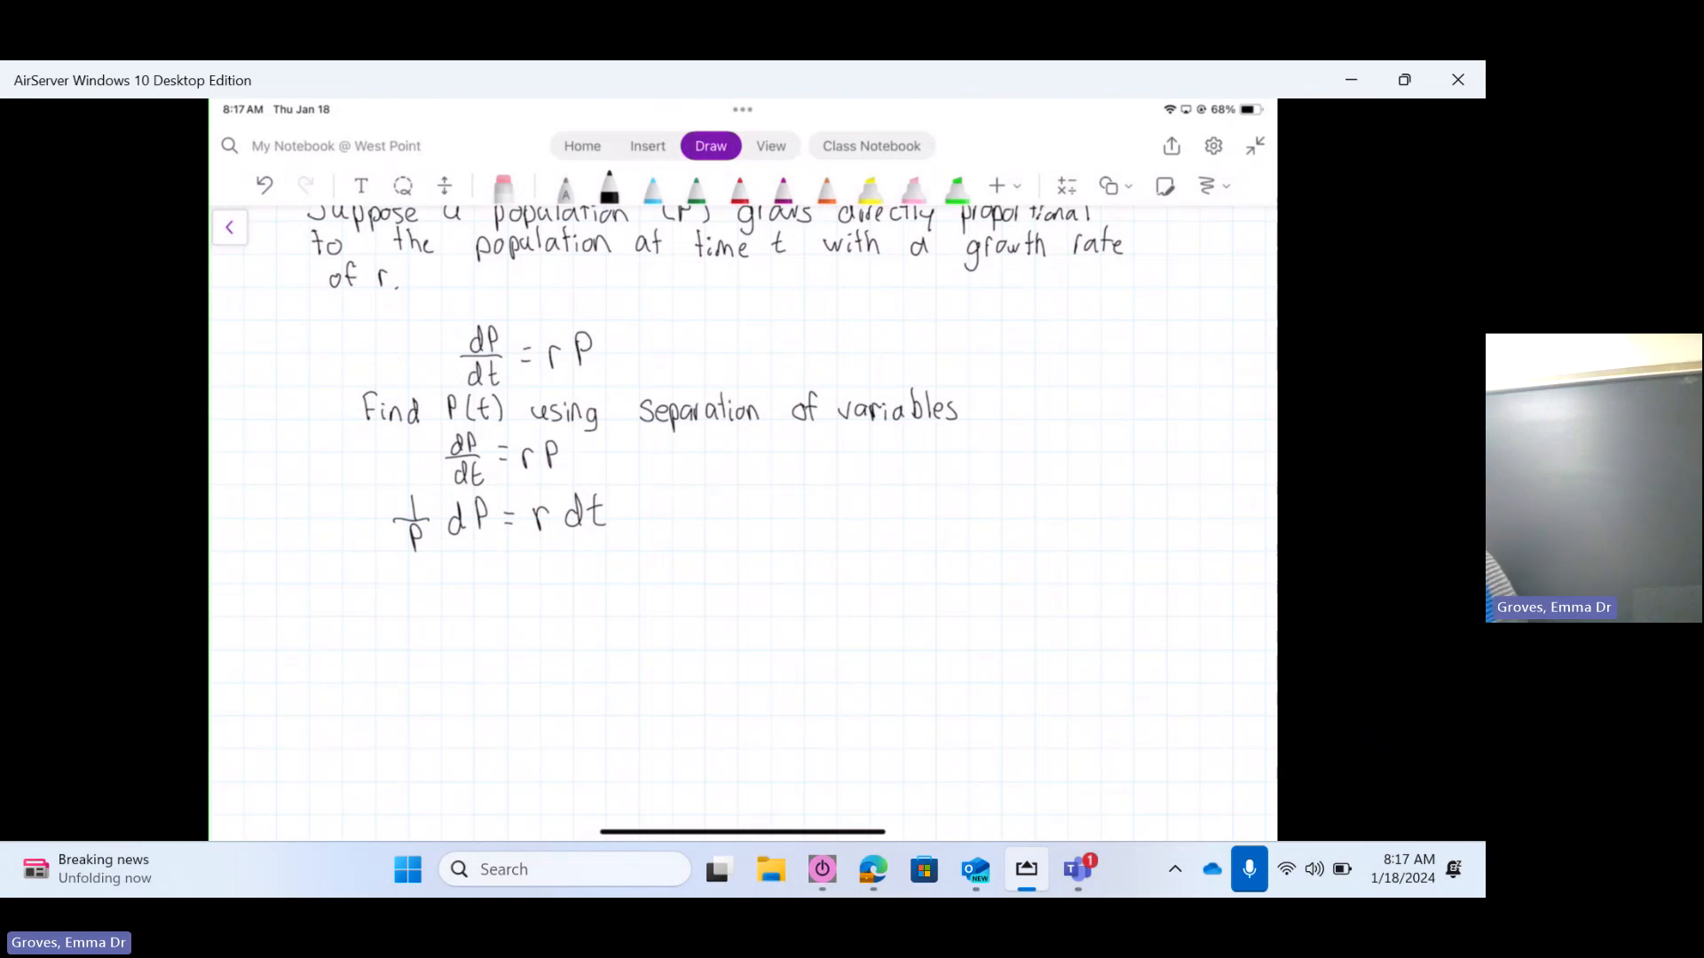
scroll("down", 3)
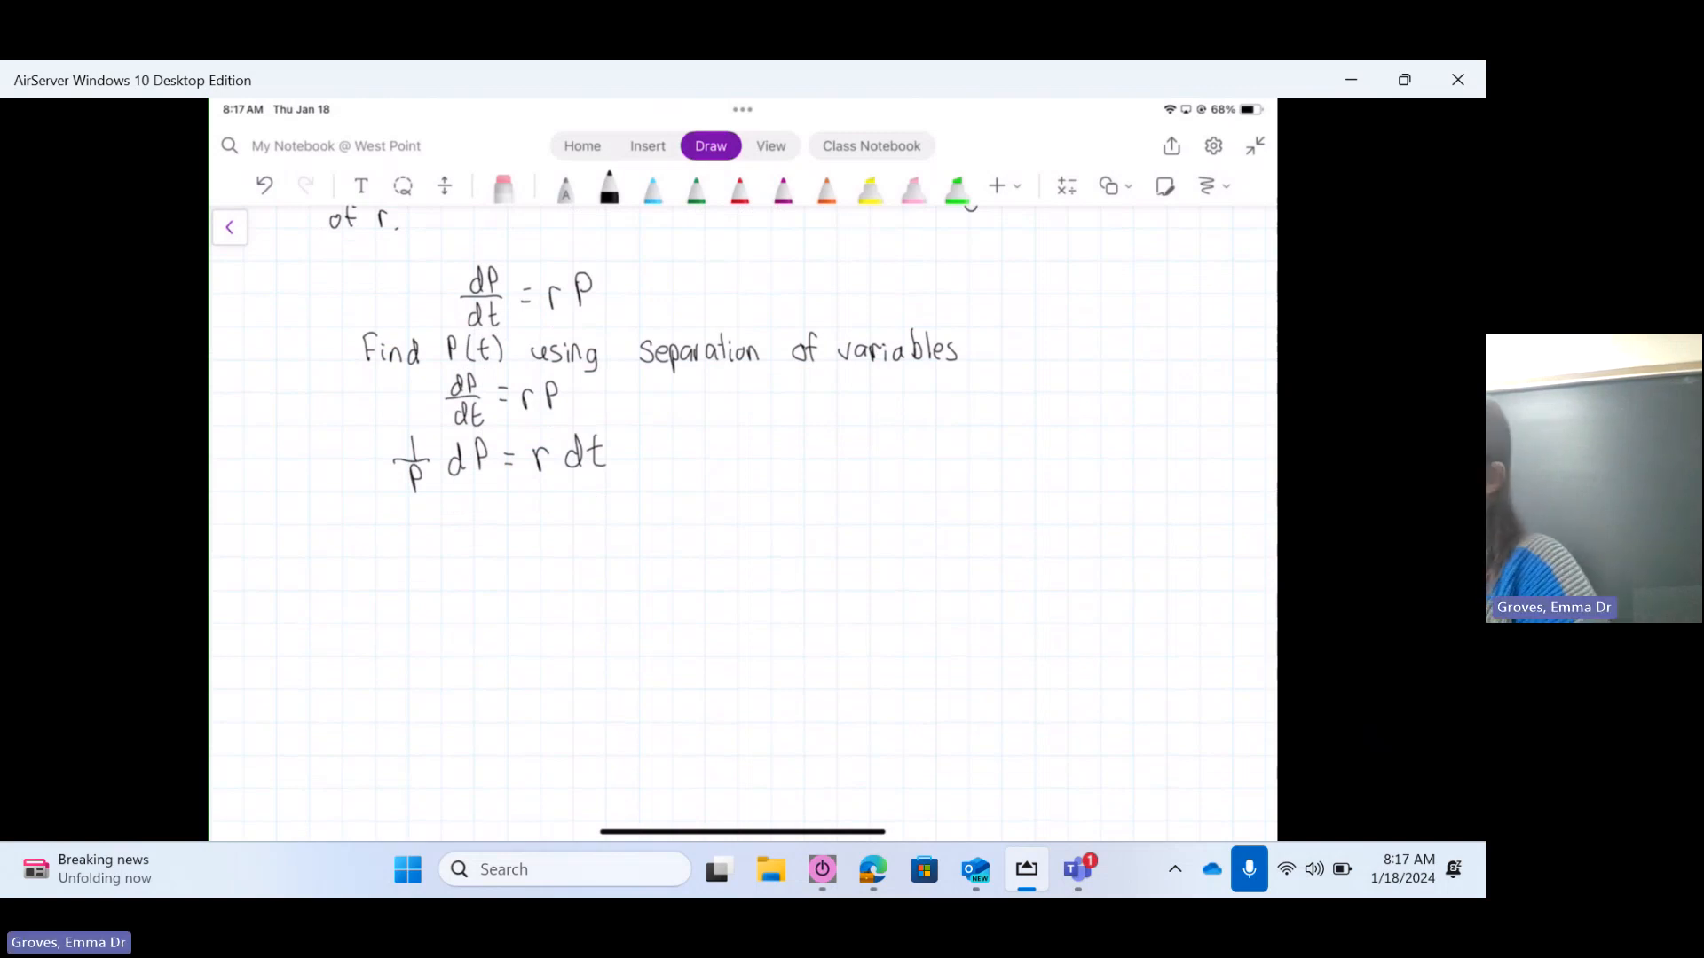
left_click_drag(418, 495, 435, 527)
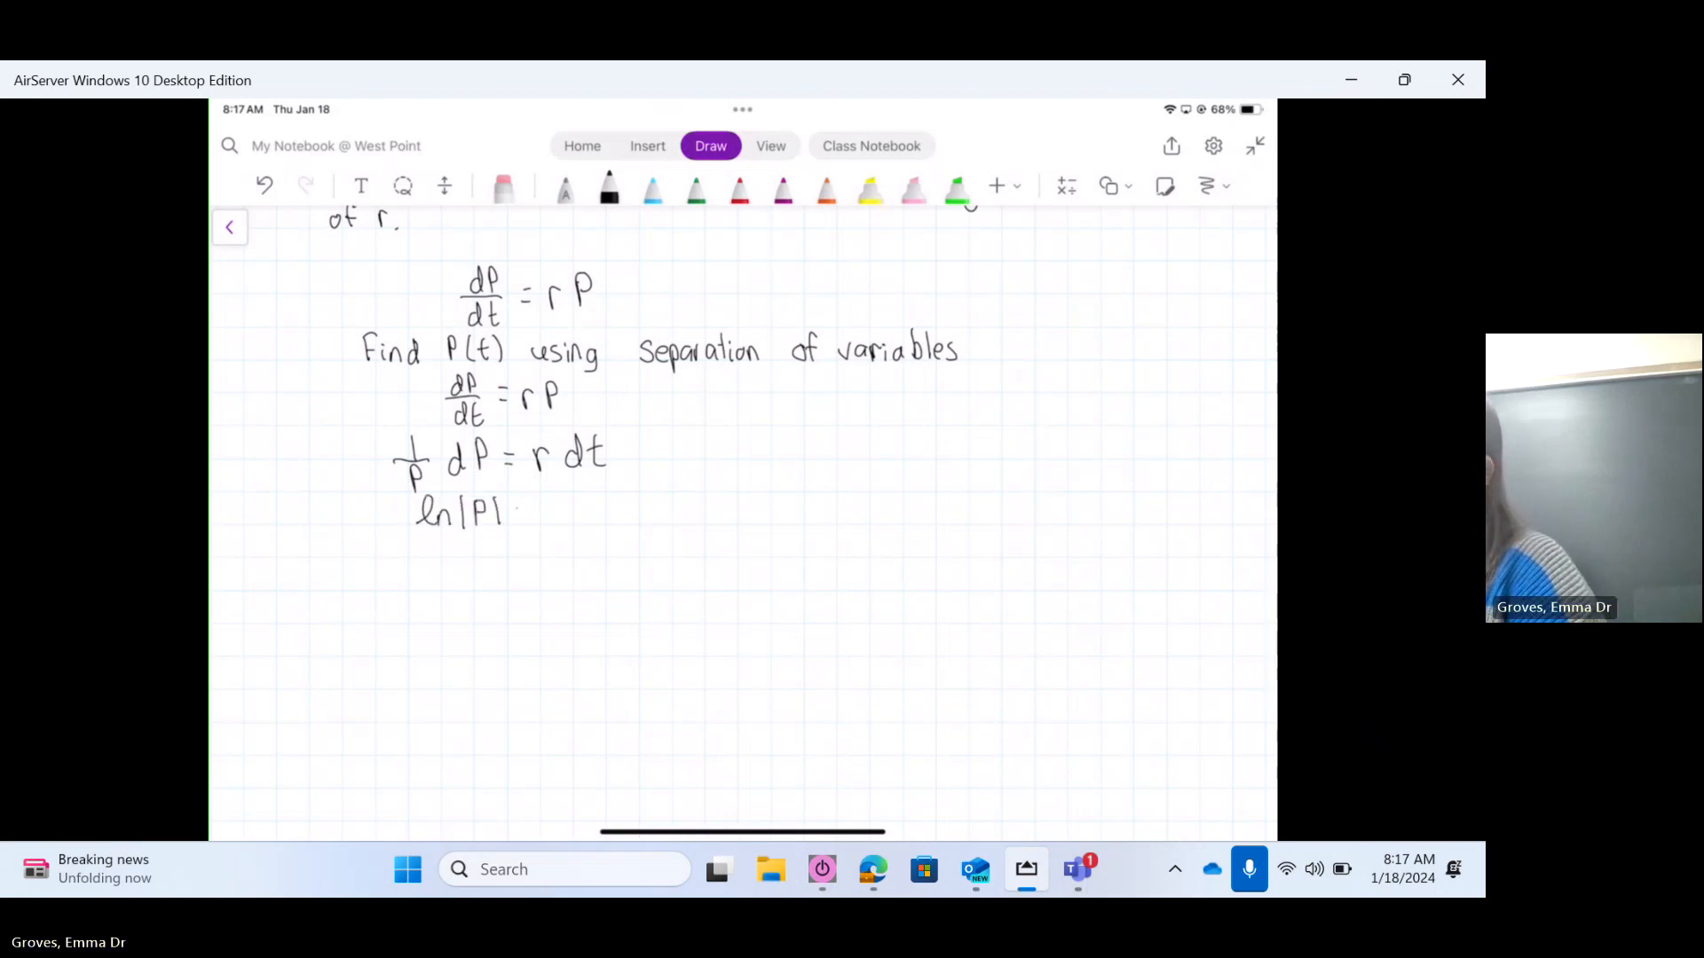
left_click_drag(527, 511, 570, 511)
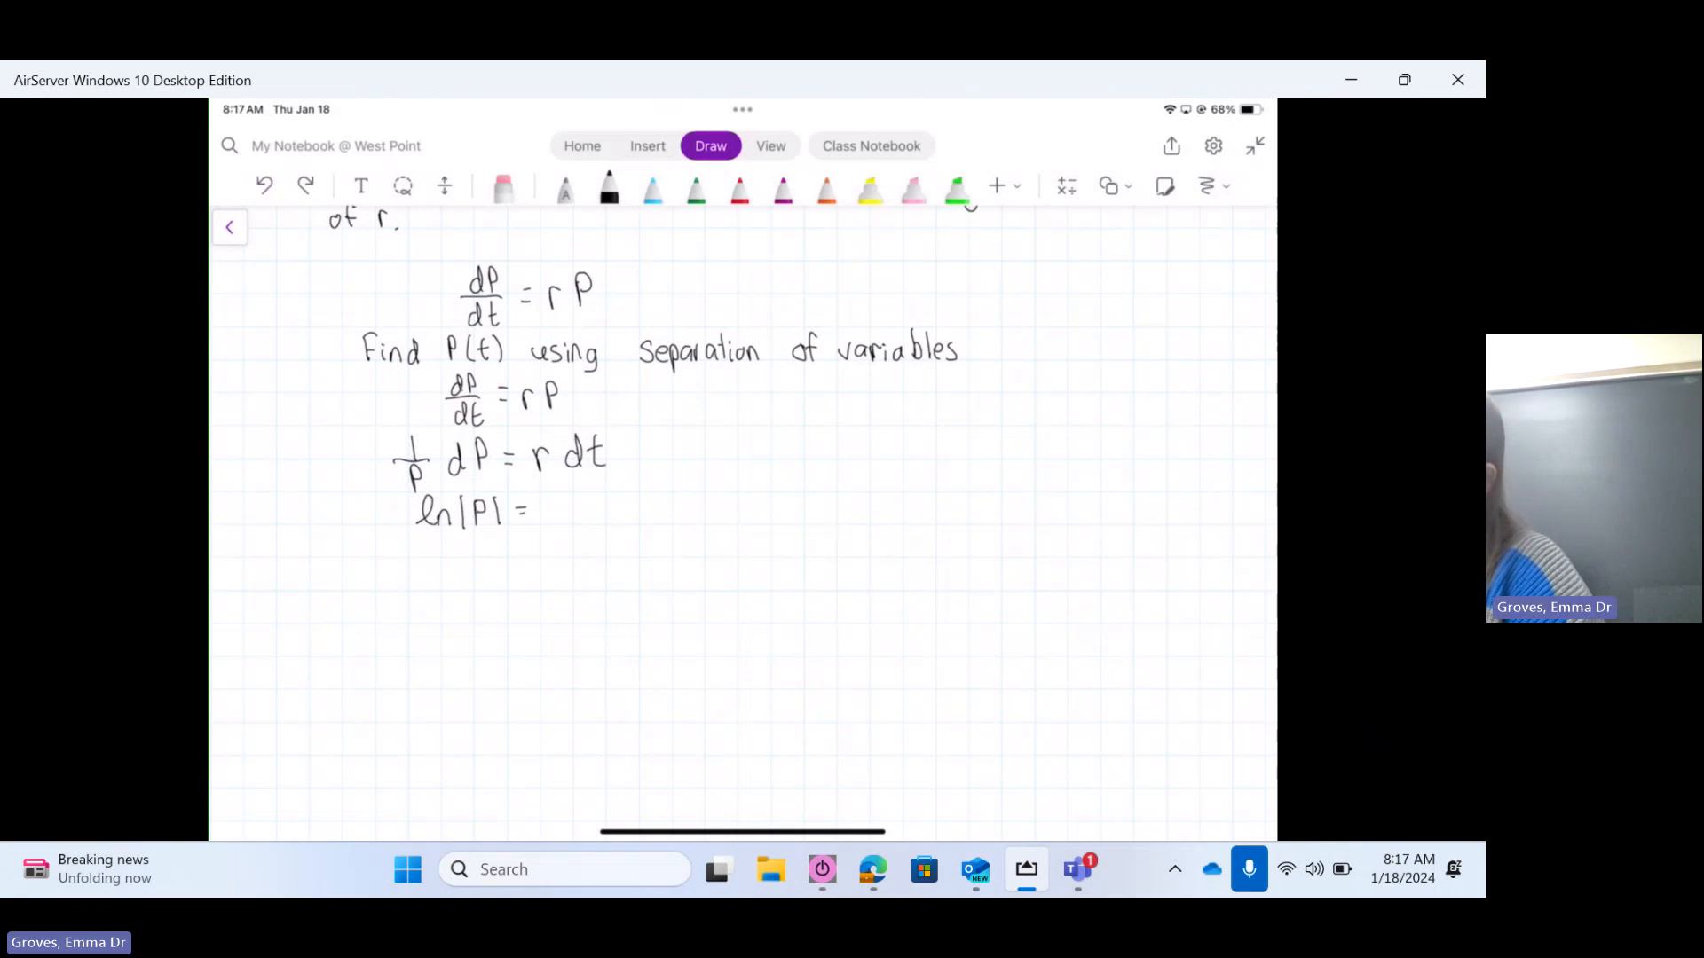
left_click_drag(554, 517, 609, 516)
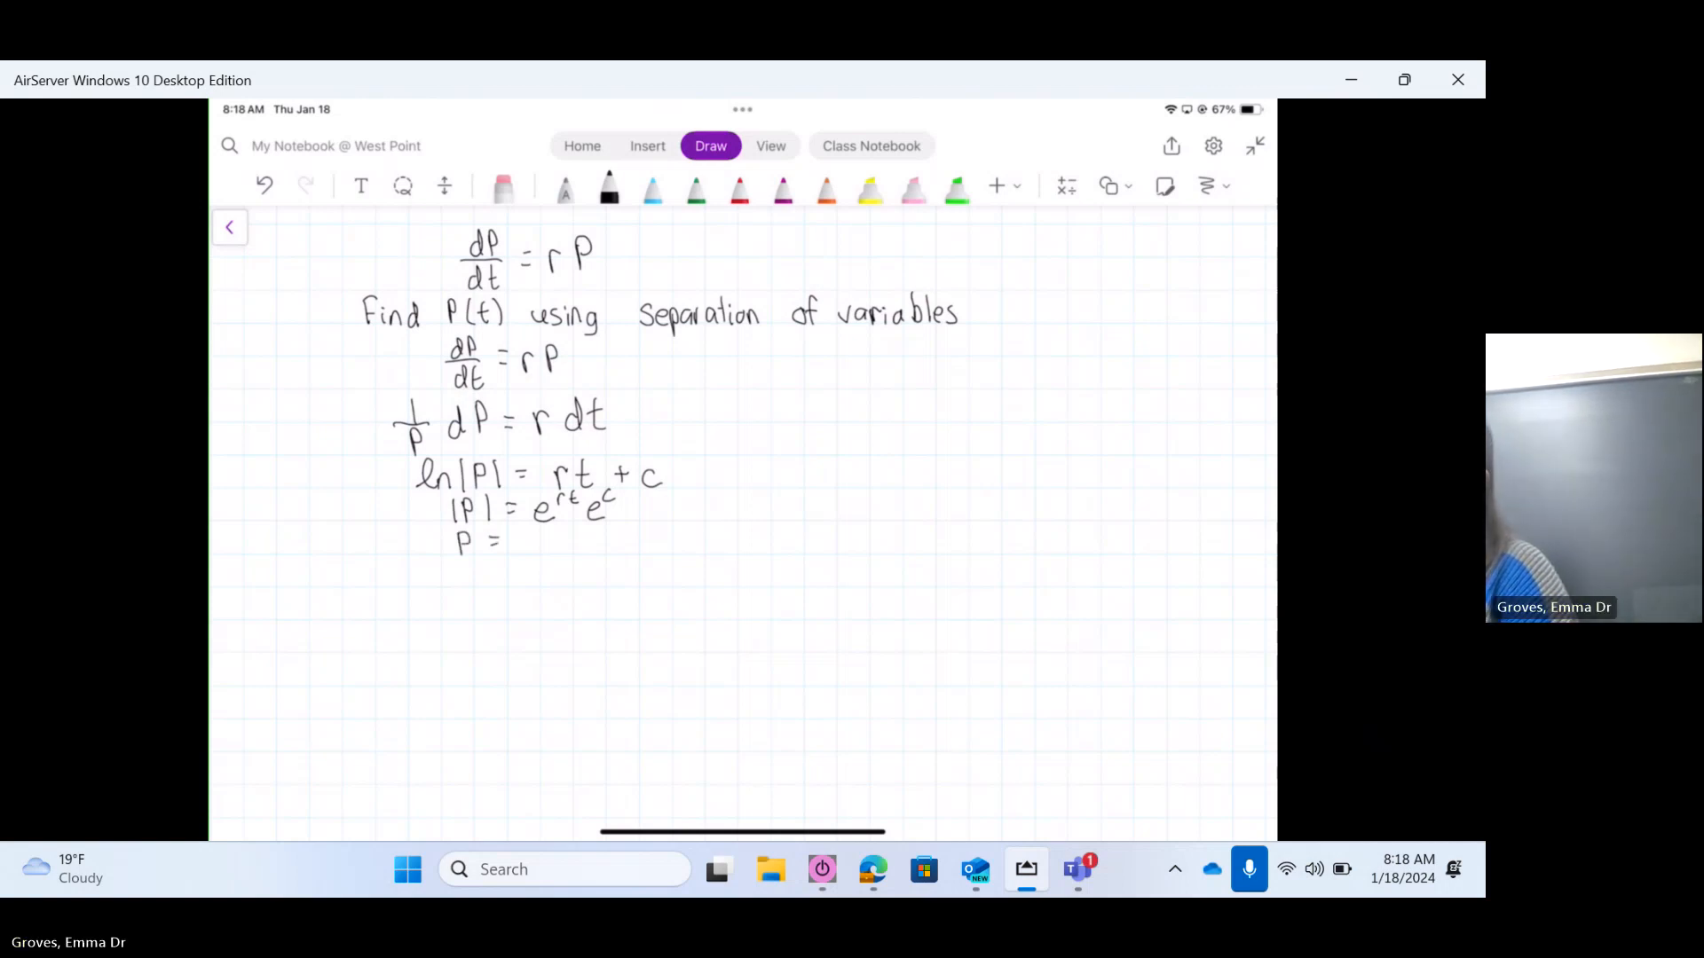
left_click_drag(516, 543, 566, 543)
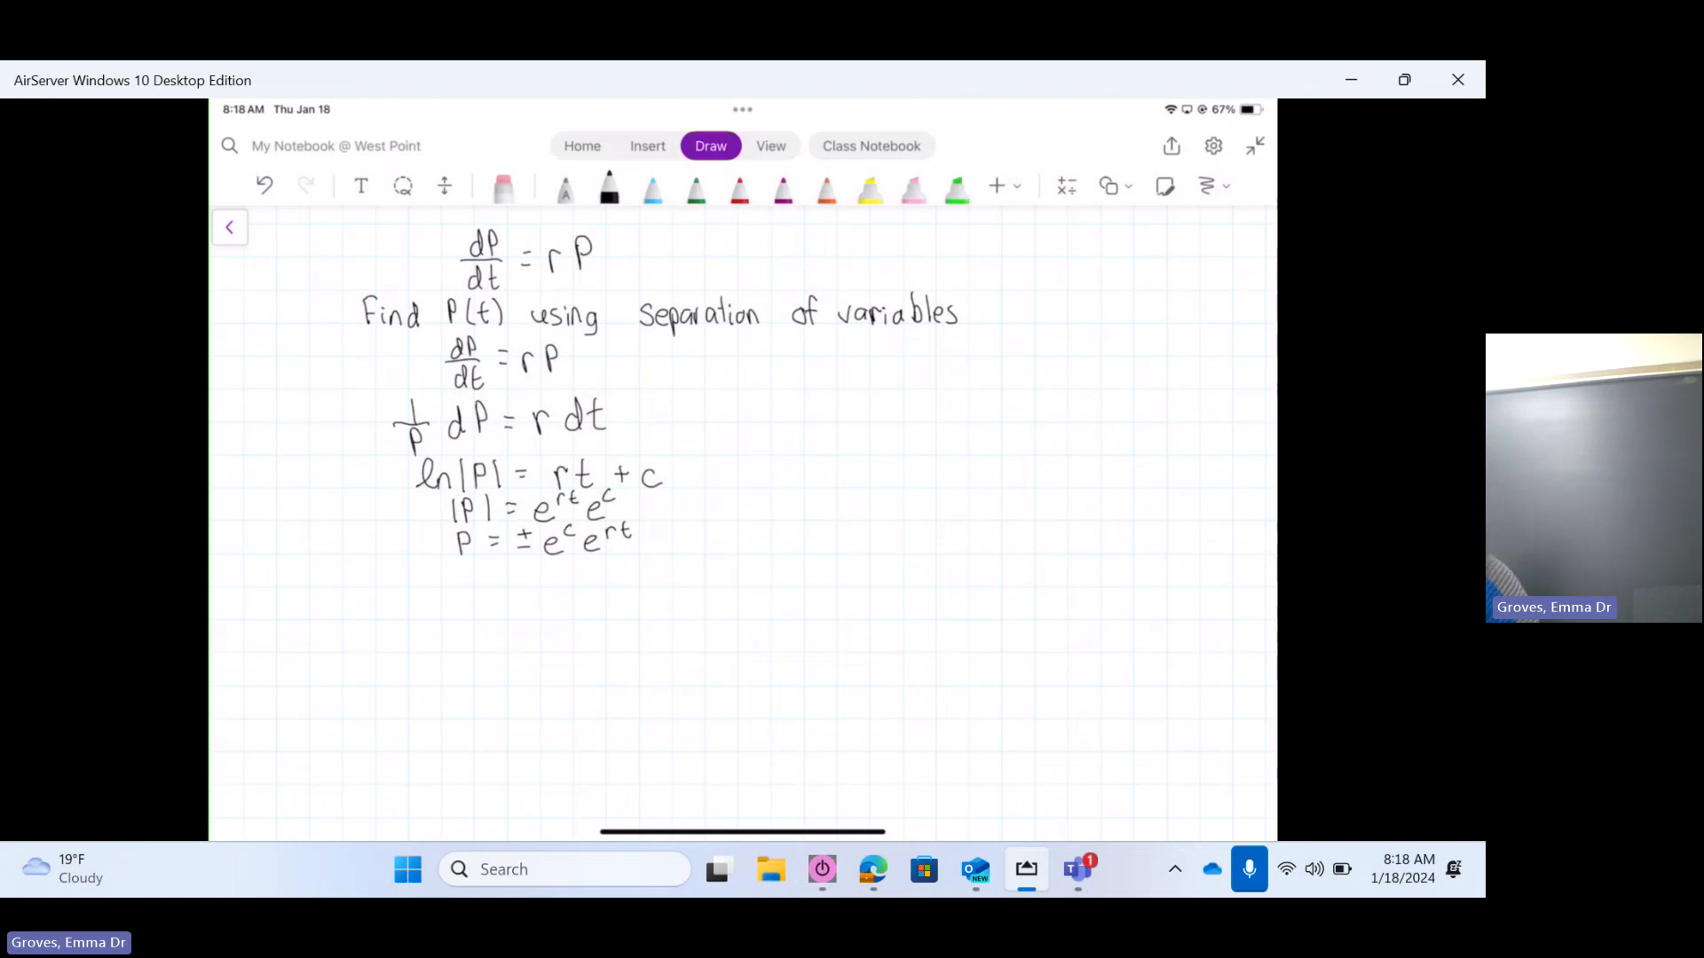
Step: Brace ±e^c labelled 'constant' and write P = A e^rt beneath it
left_click_drag(511, 560, 575, 560)
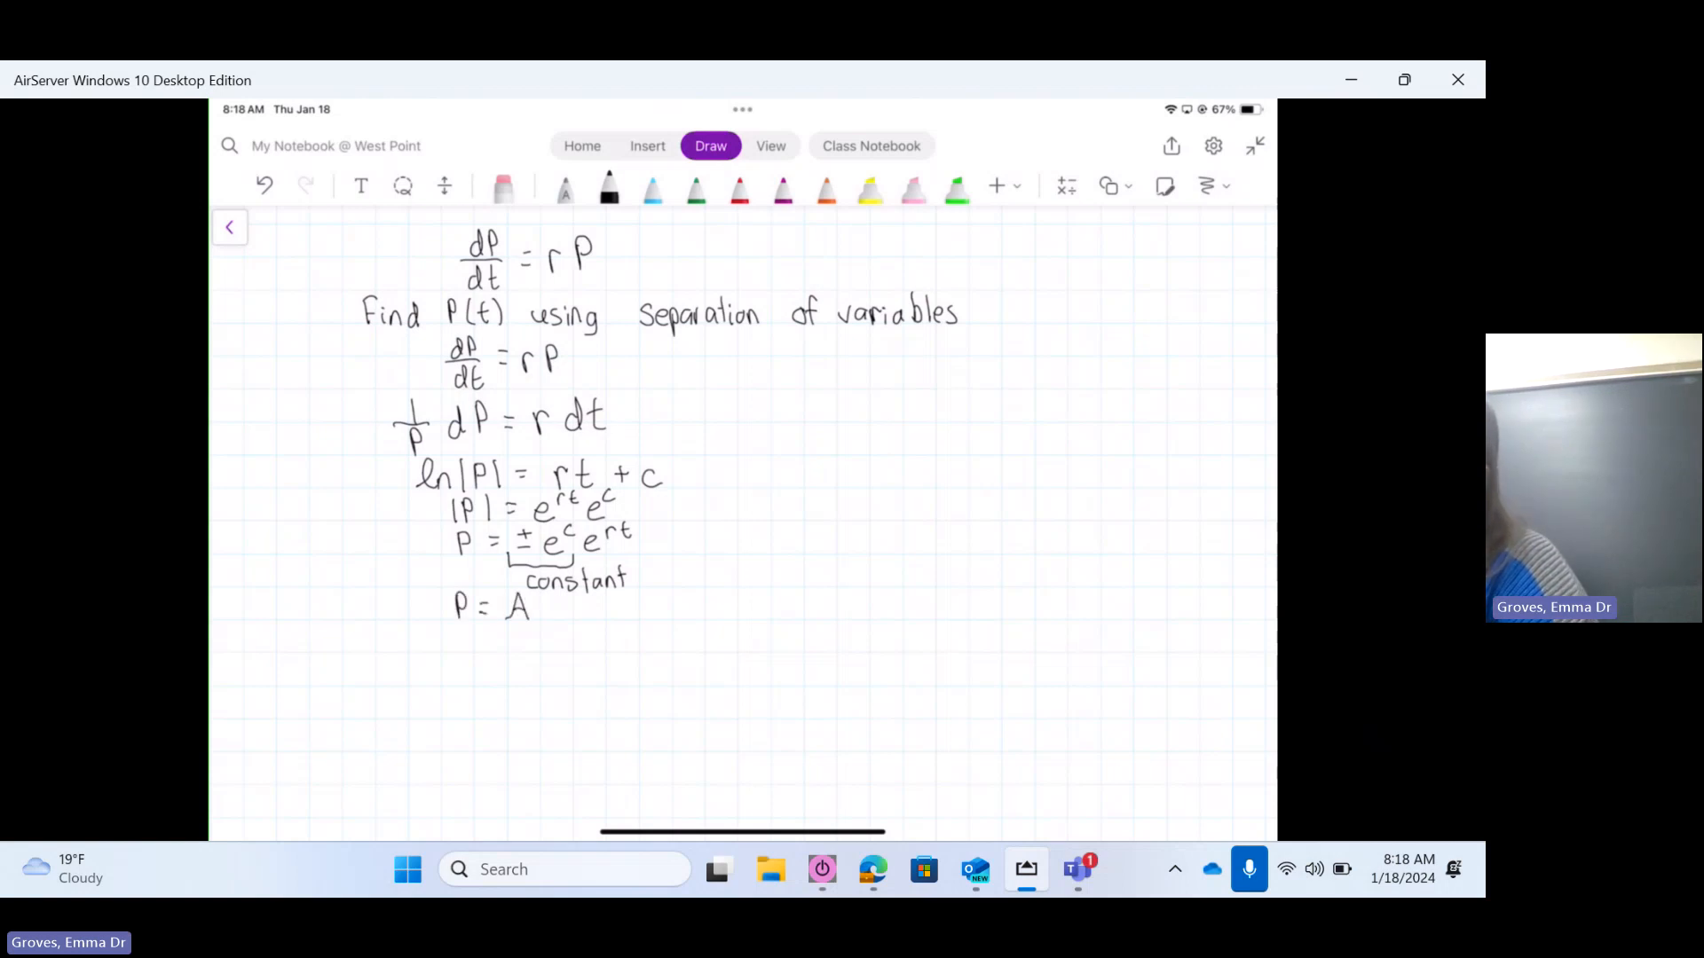
left_click_drag(543, 603, 592, 603)
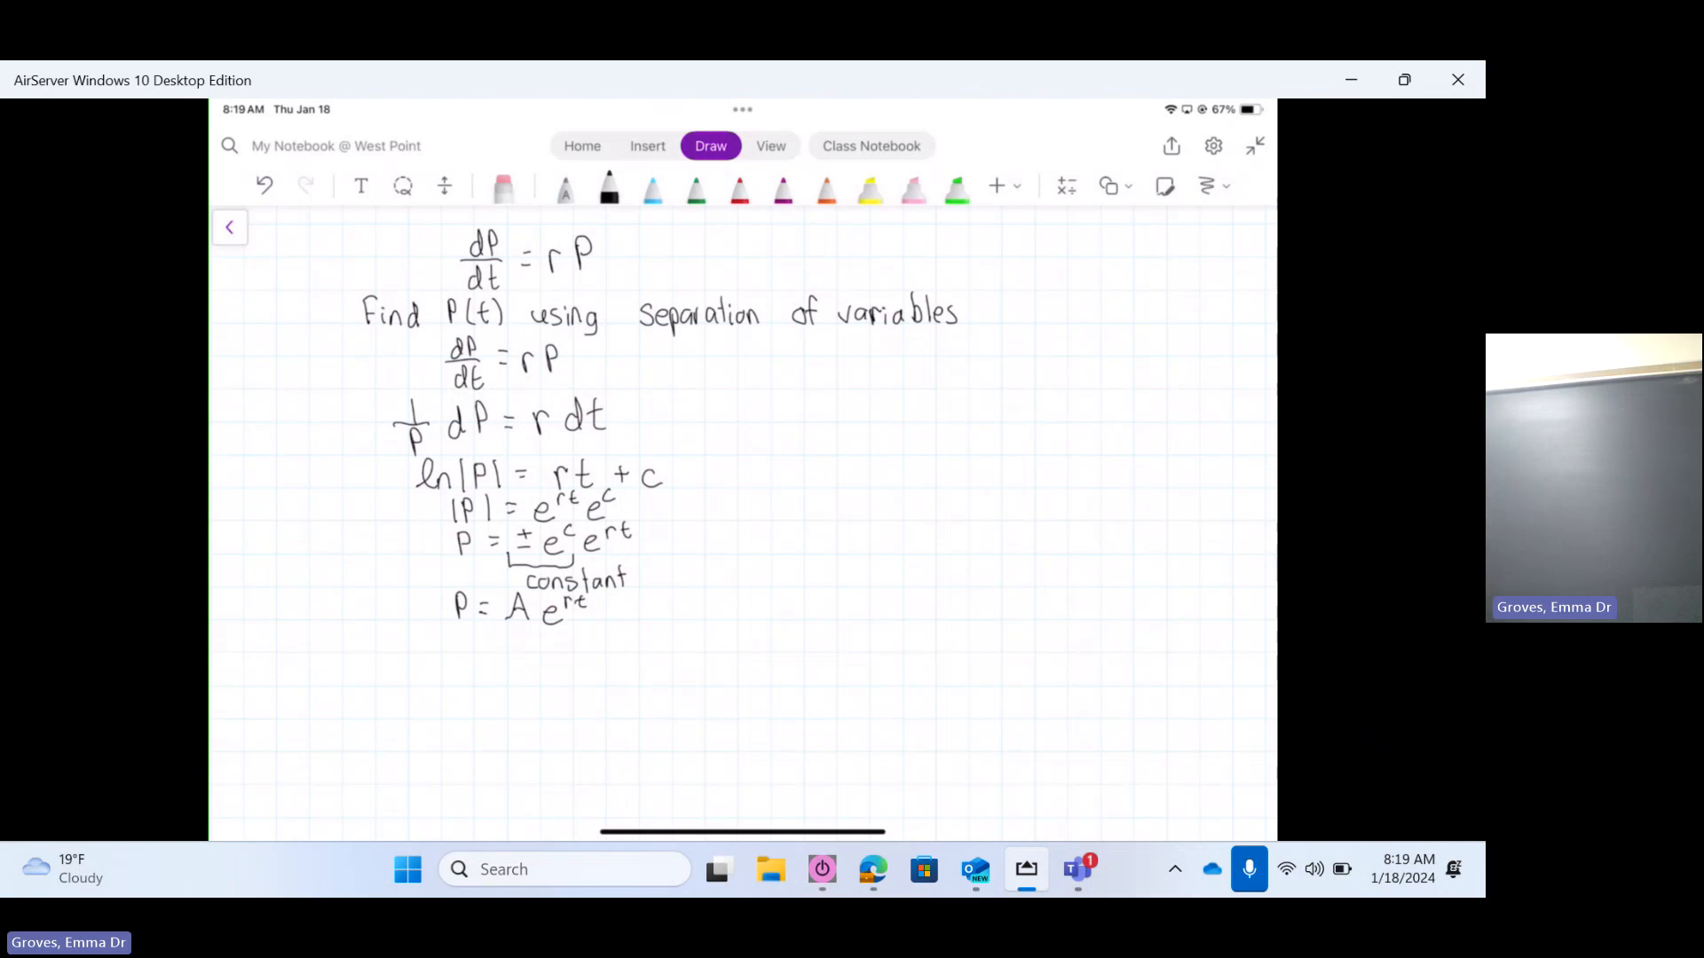
scroll("down", 3)
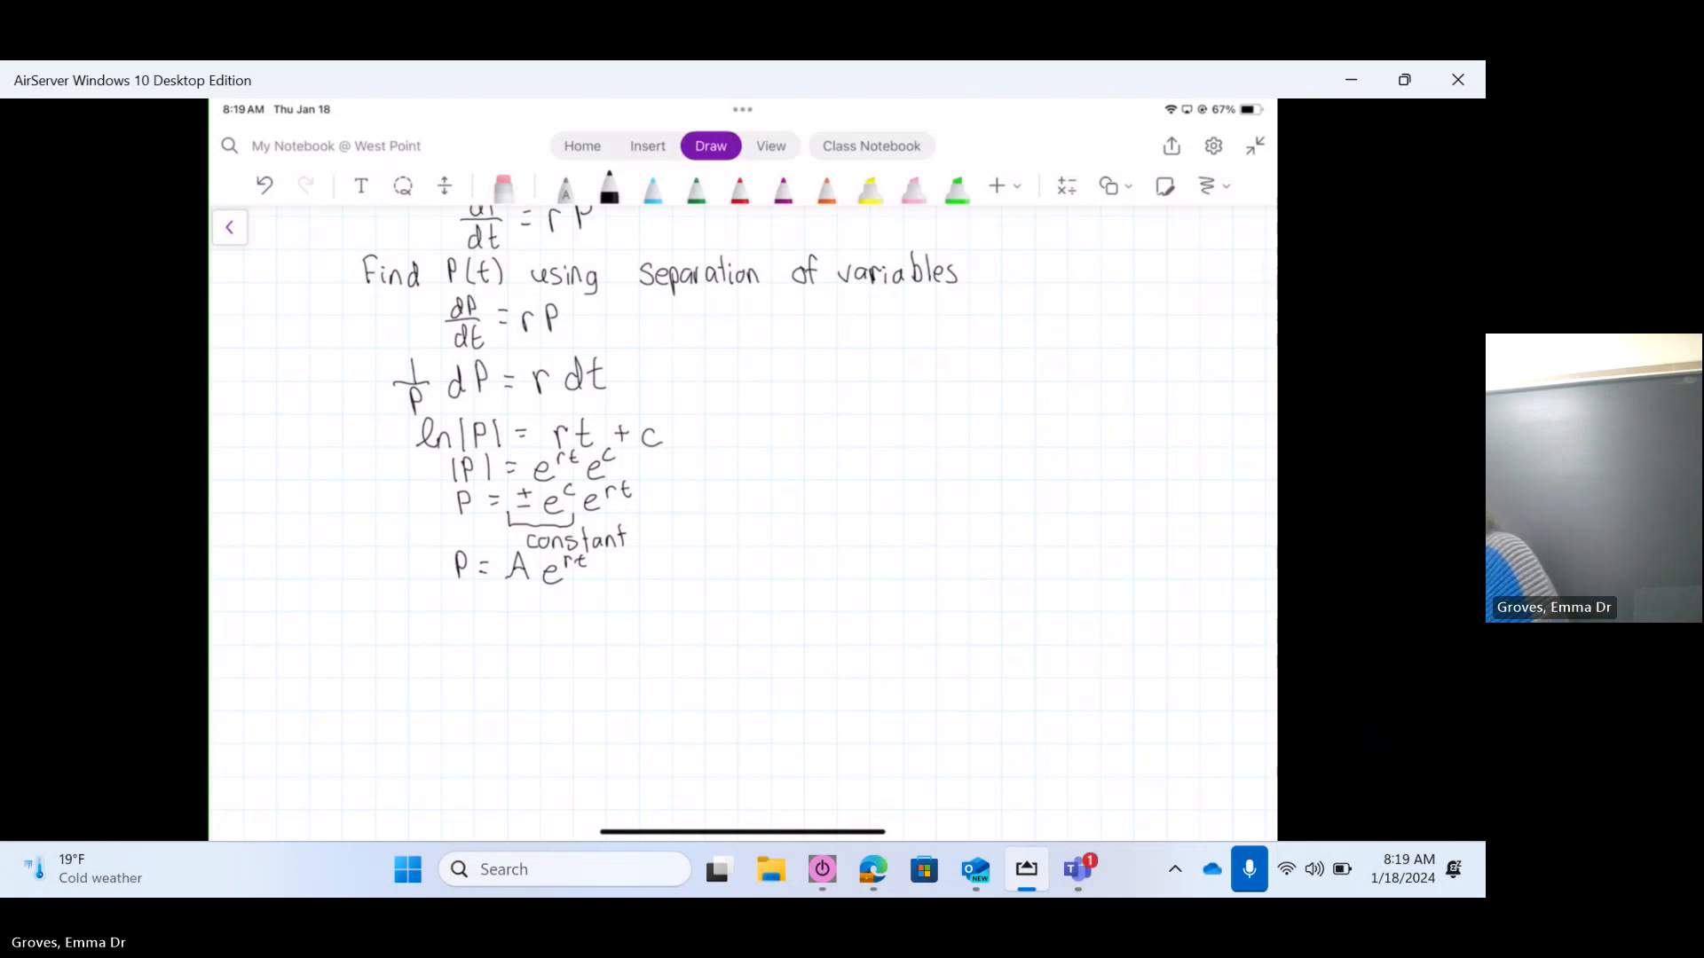
Step: Write 'Assume the population at time 0 is P0' followed by P(t) = P0 e^rt
scroll("down", 3)
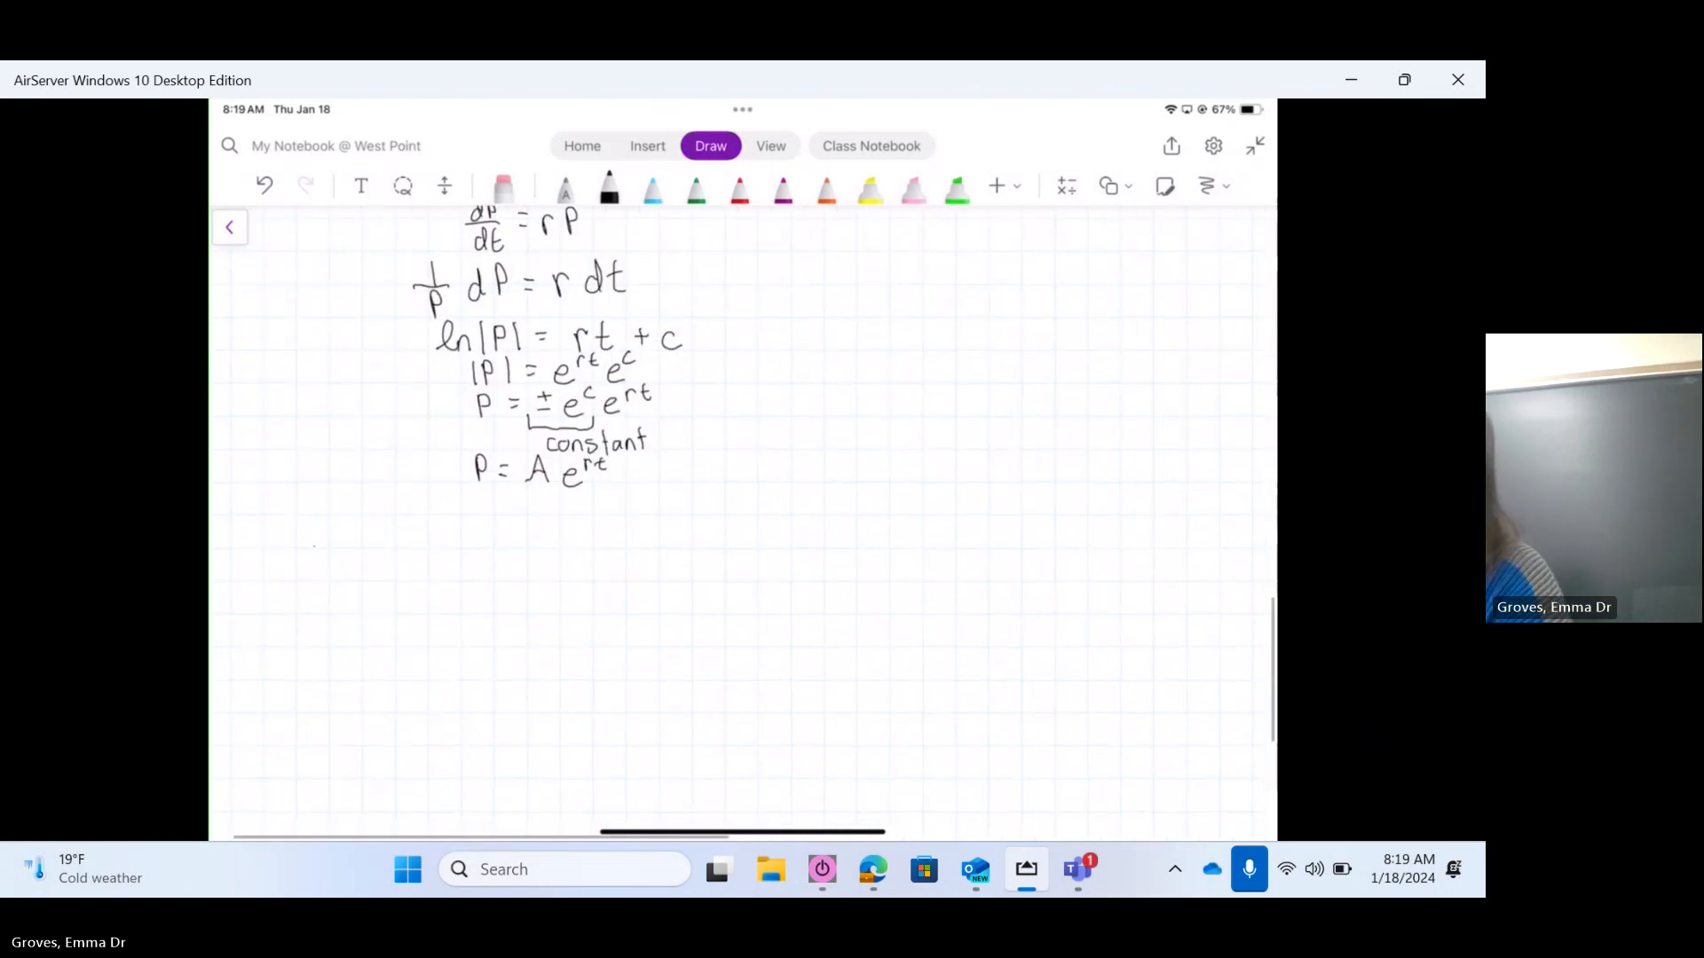
left_click_drag(315, 538, 408, 543)
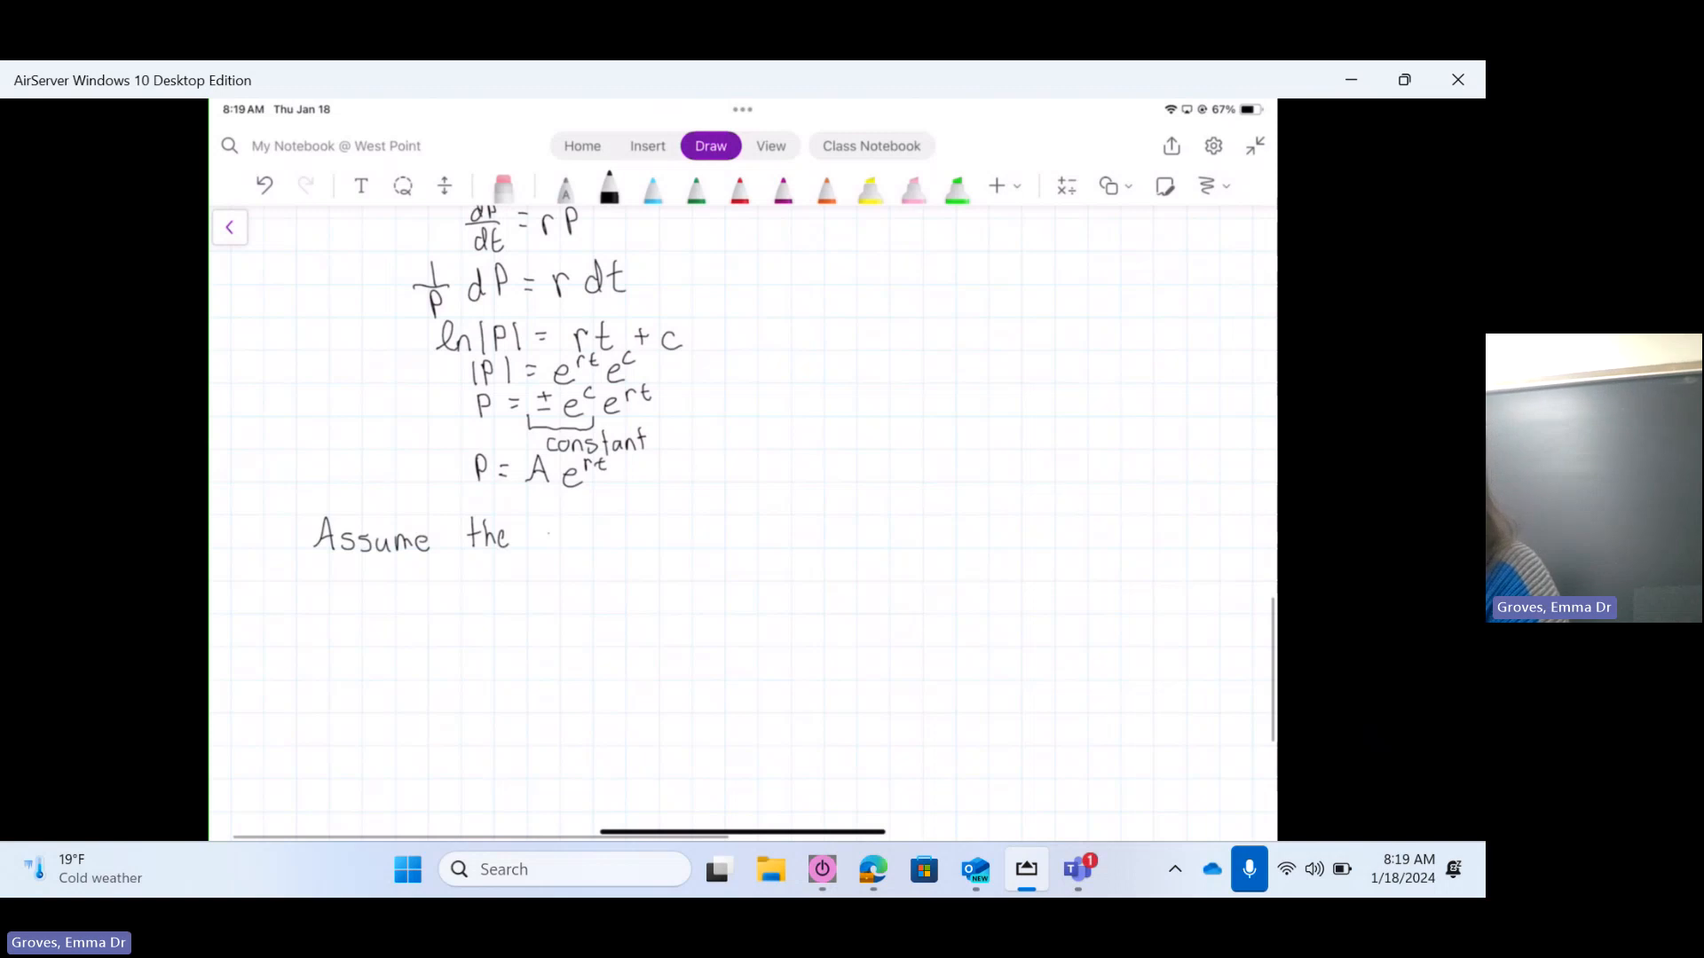
left_click_drag(532, 538, 625, 538)
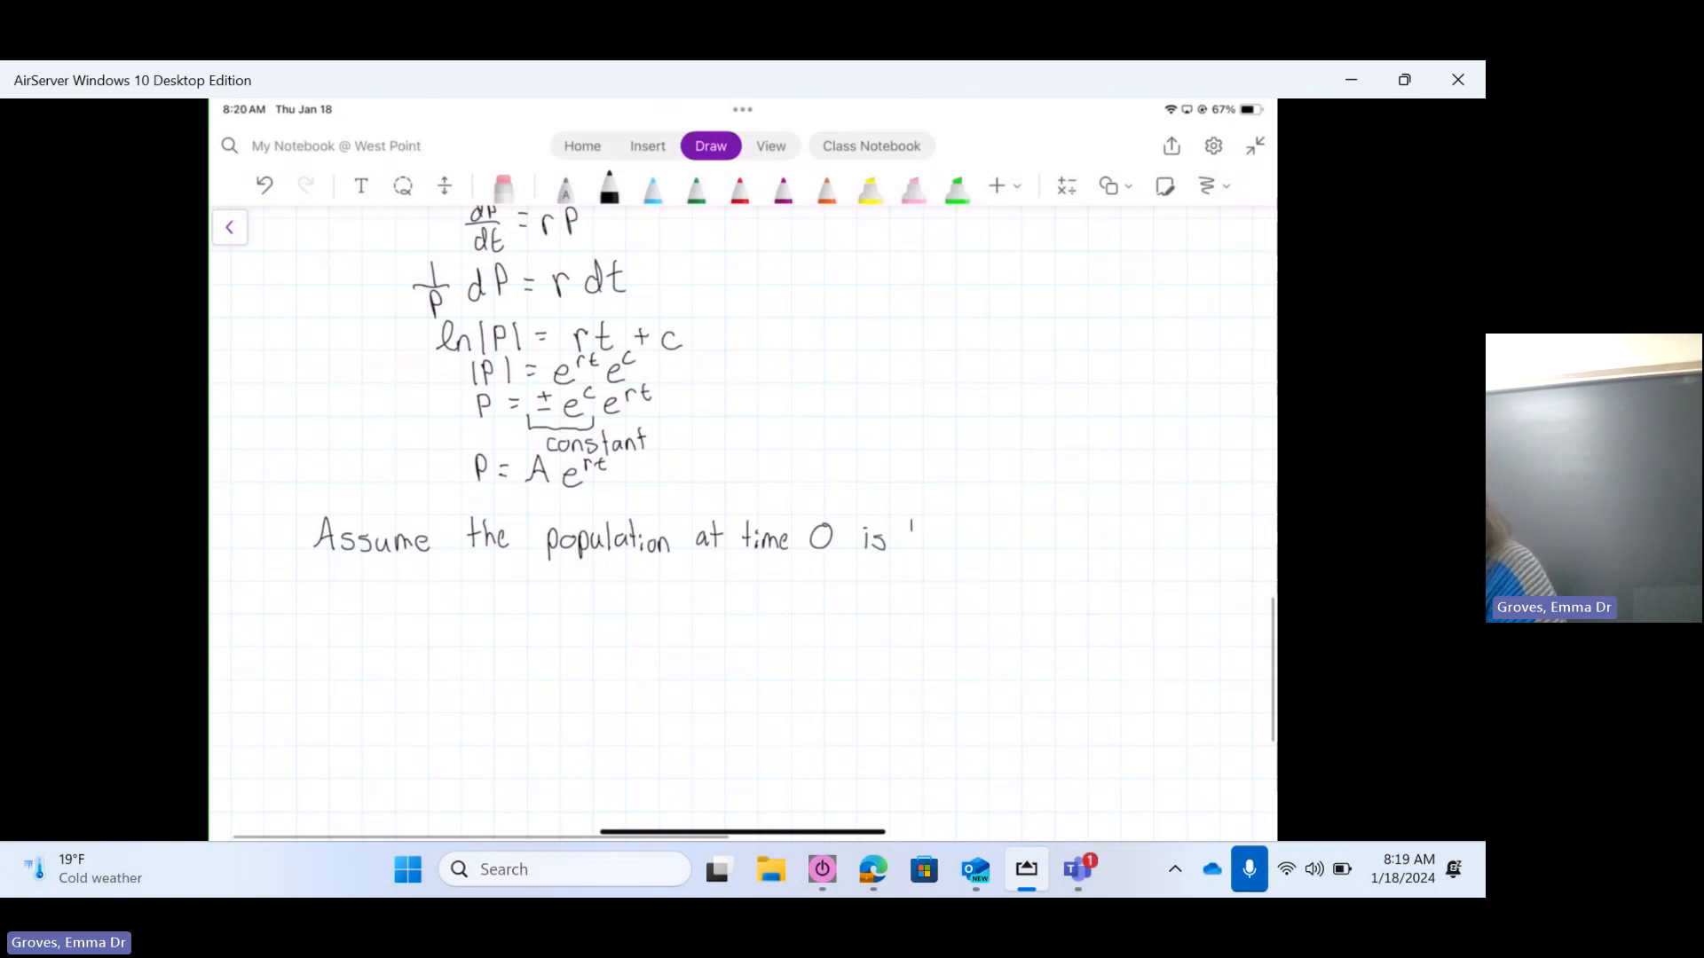
left_click_drag(896, 537, 940, 553)
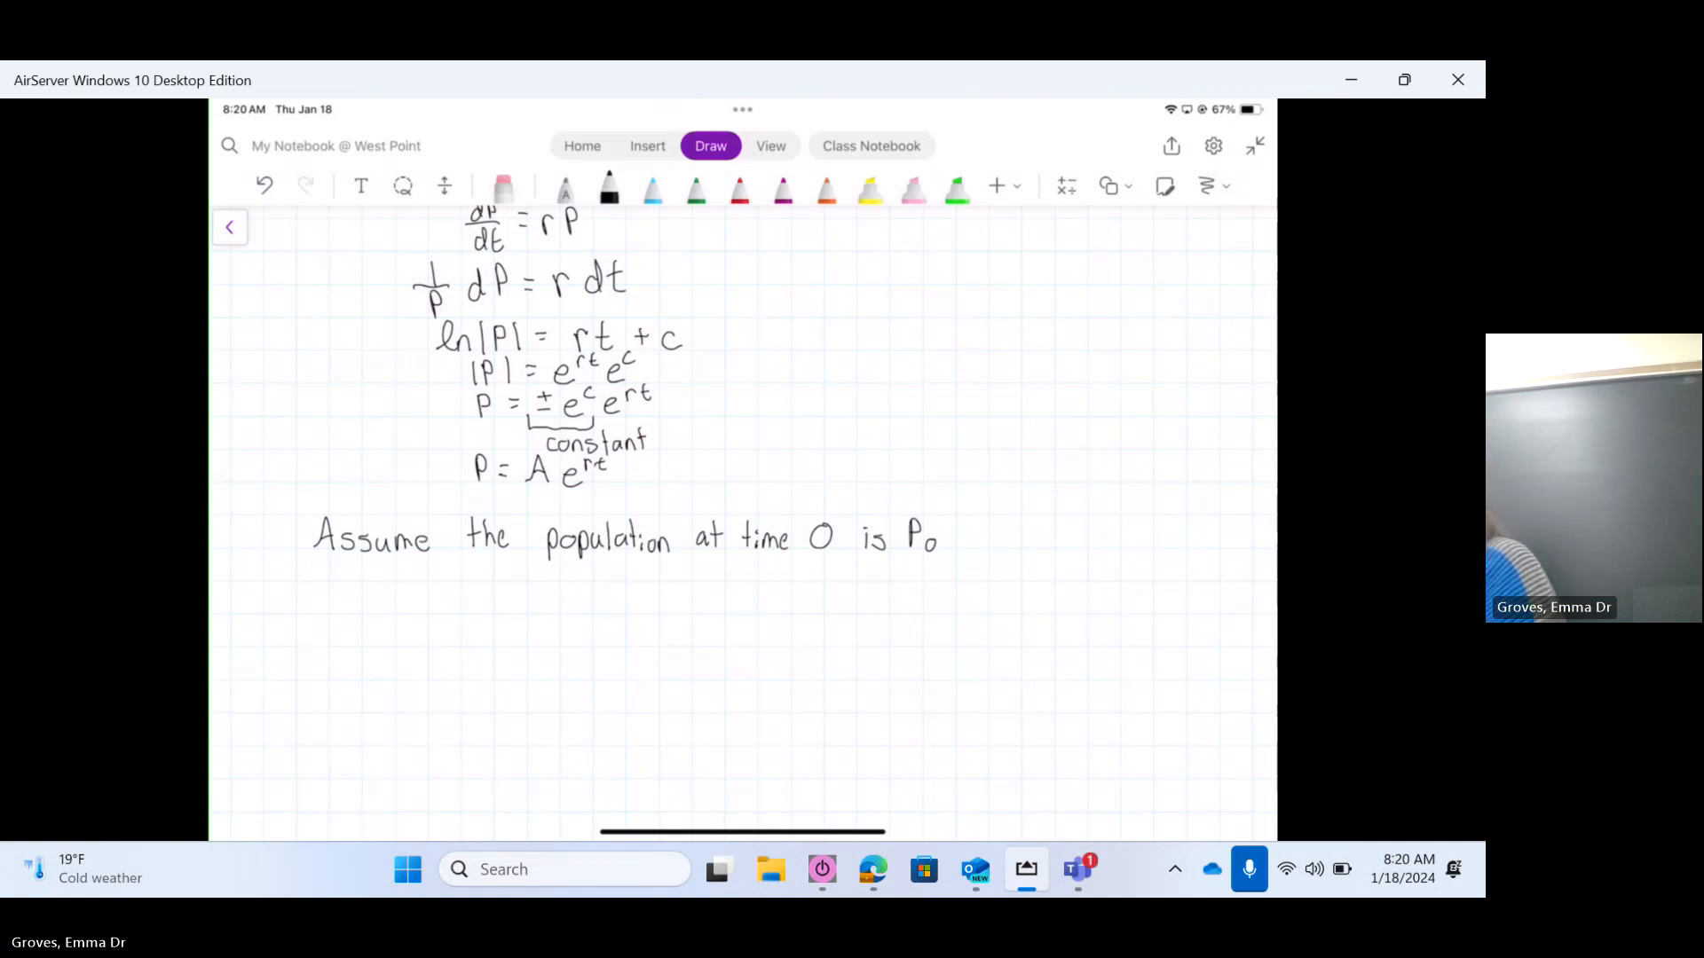
left_click_drag(462, 554, 461, 581)
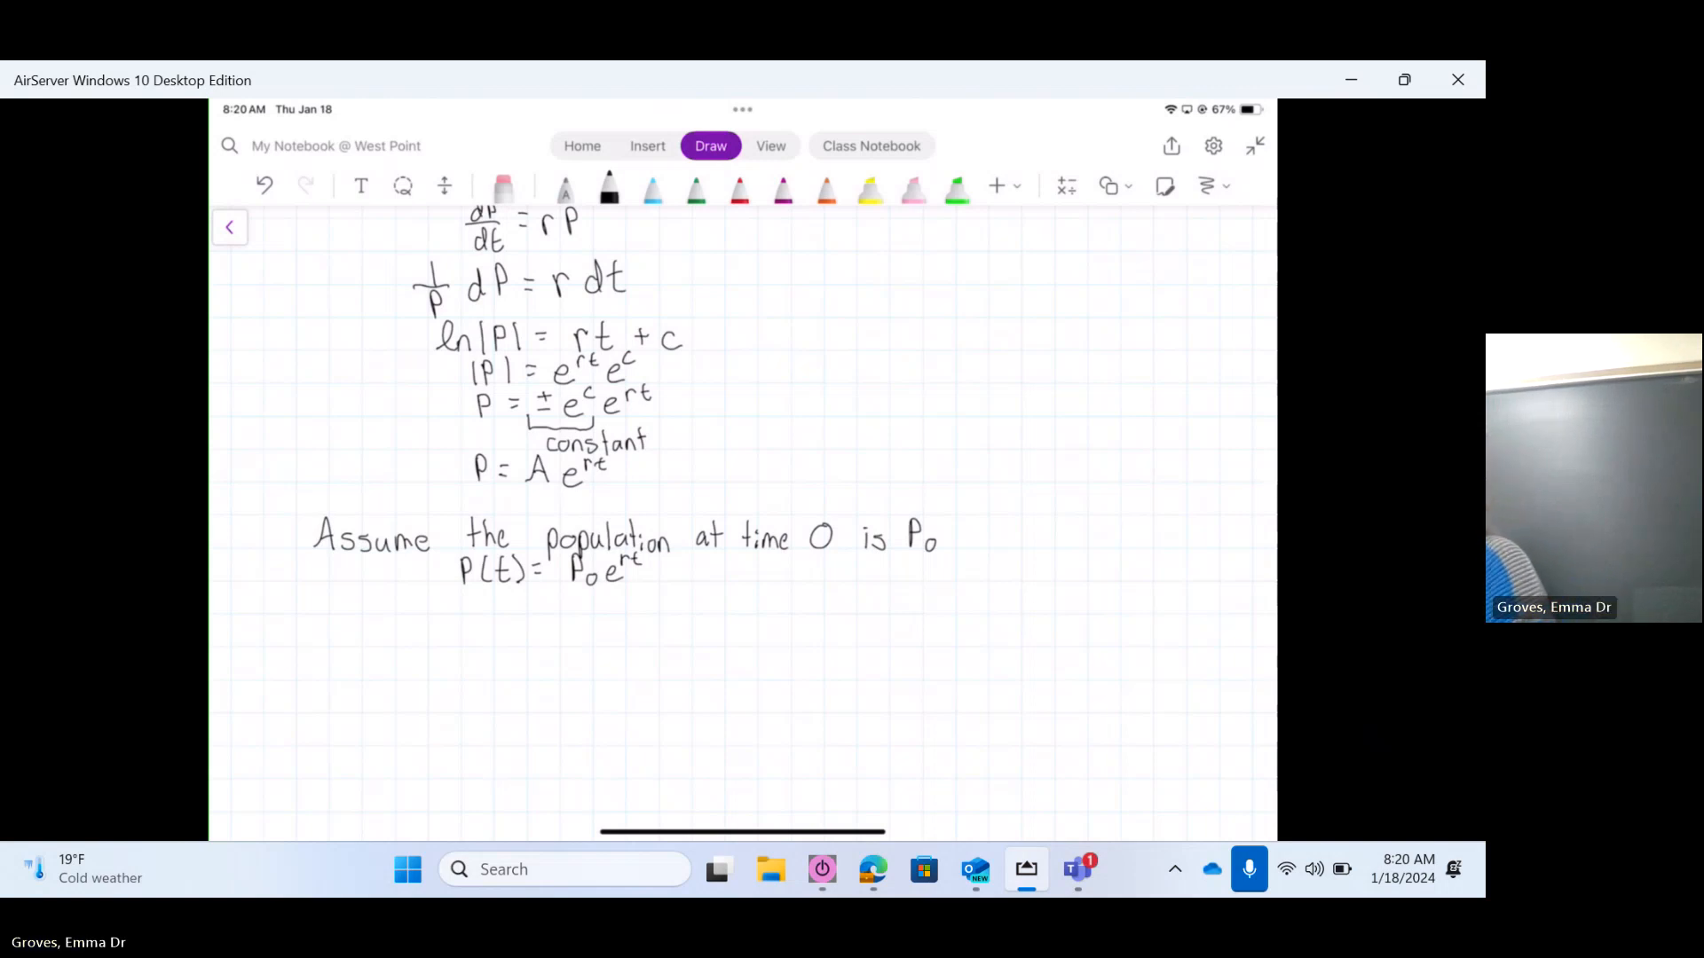
scroll("down", 3)
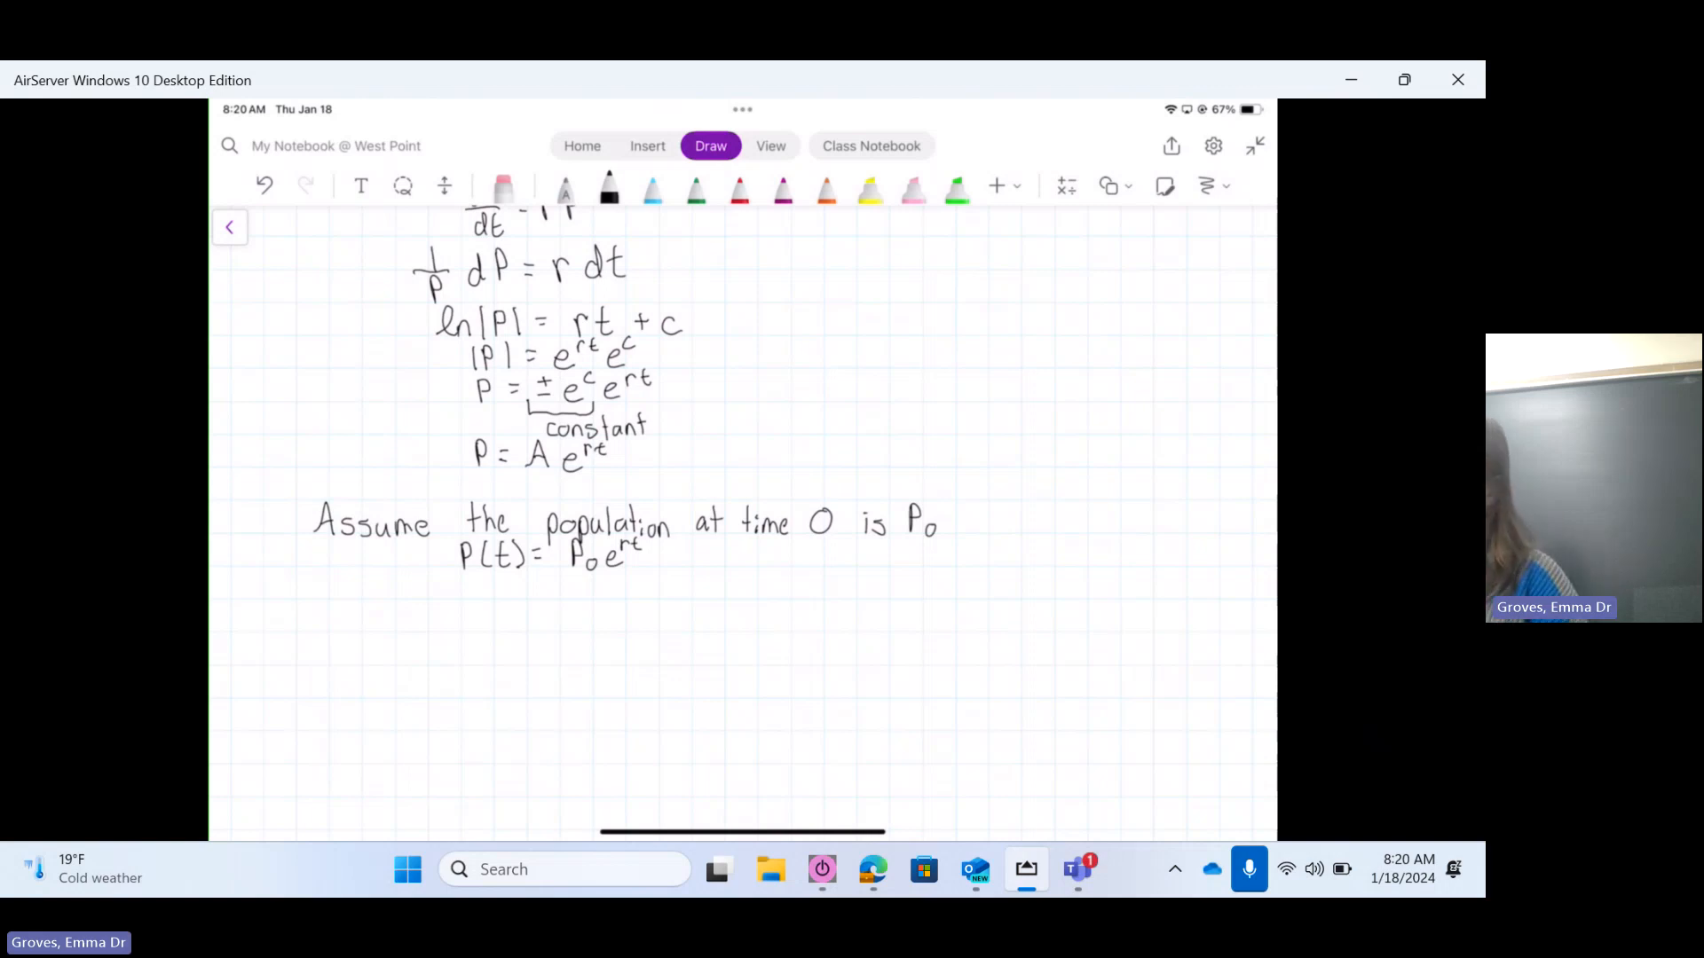
Step: Write 'What else is this model used for?' listing continuous compounding, depreciation, radioactive decay
left_click_drag(315, 618, 391, 618)
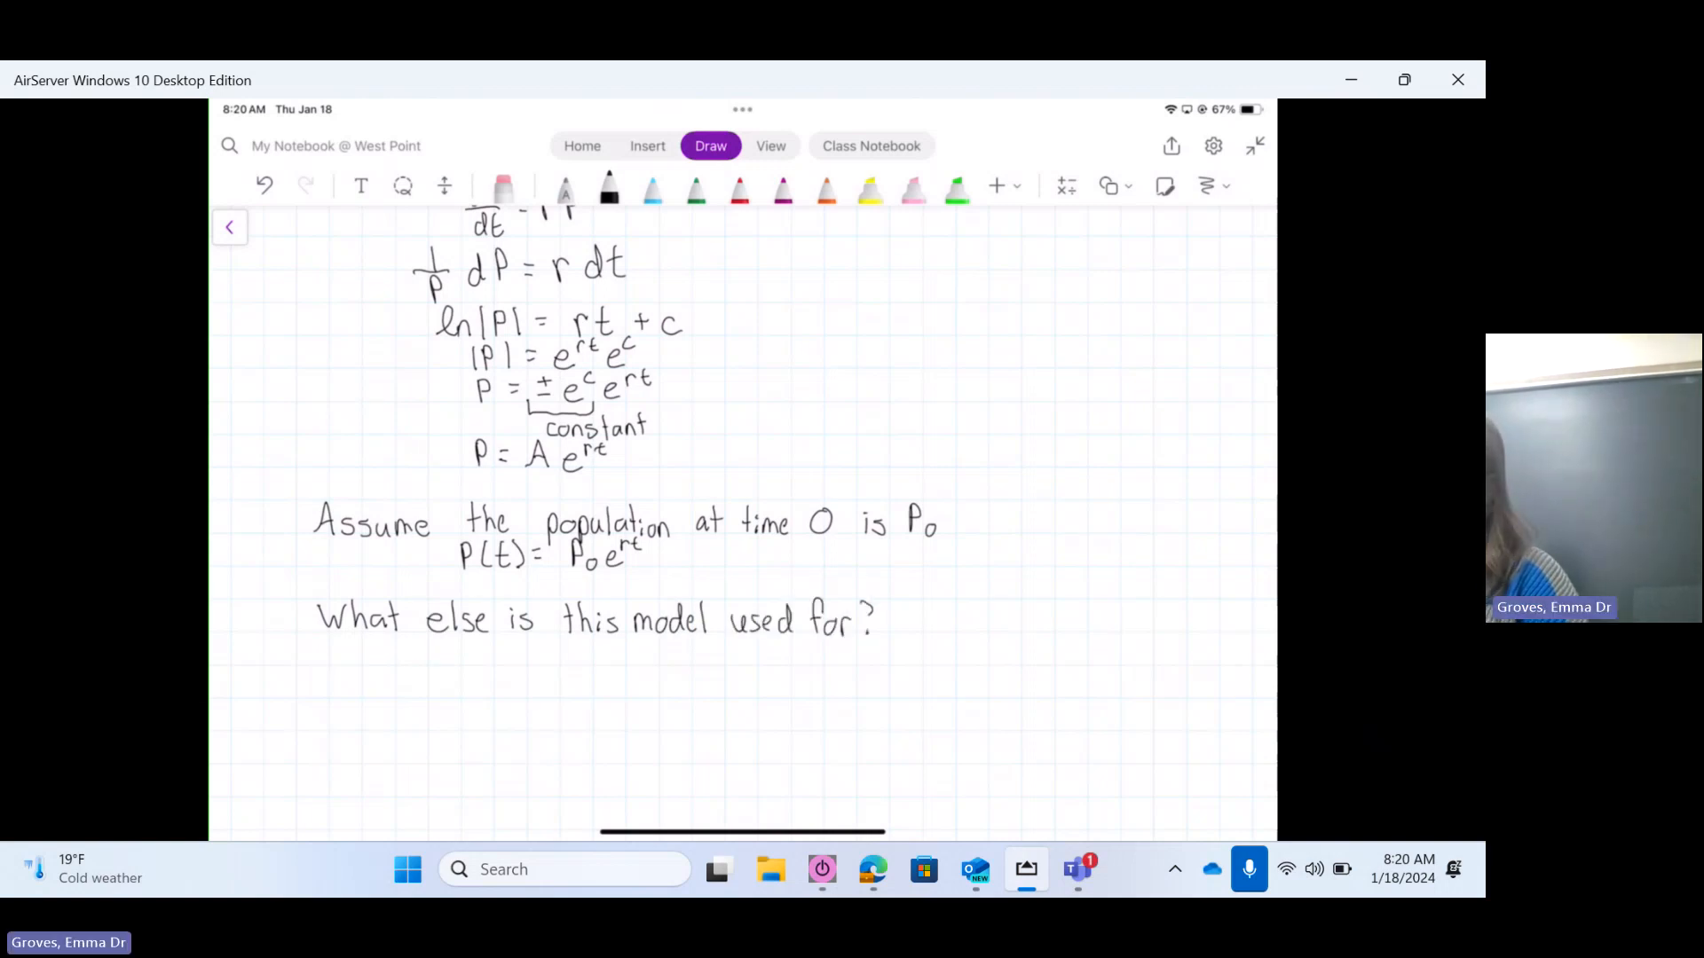
left_click_drag(391, 652, 473, 652)
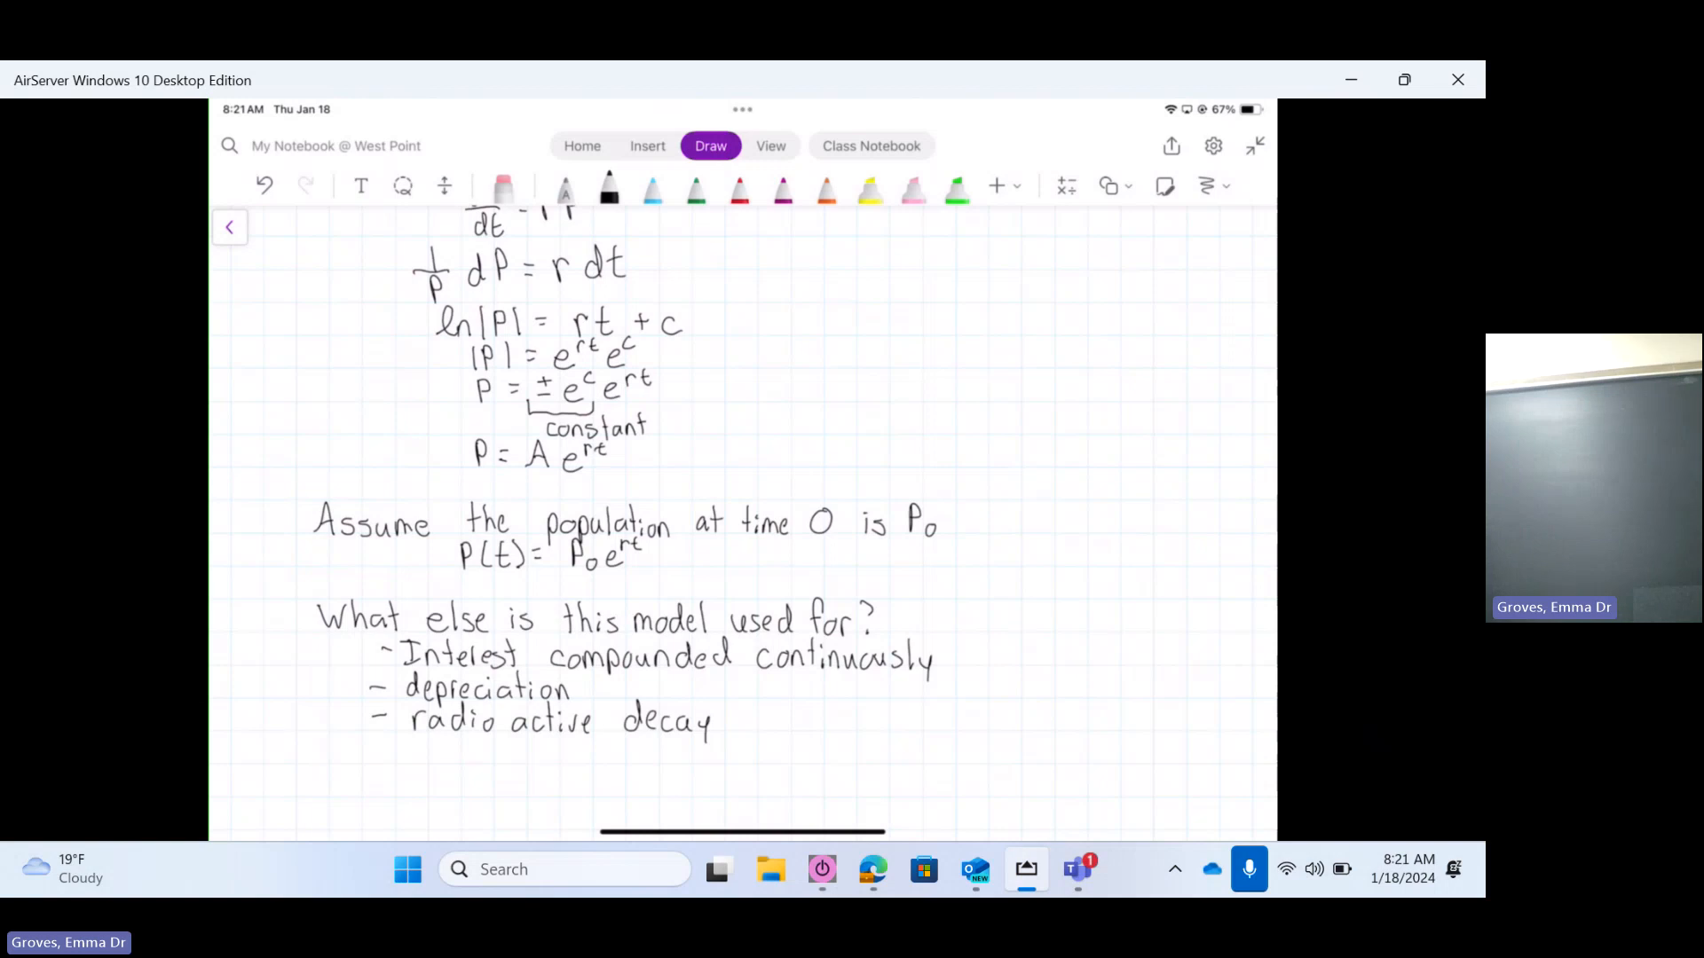
scroll("down", 3)
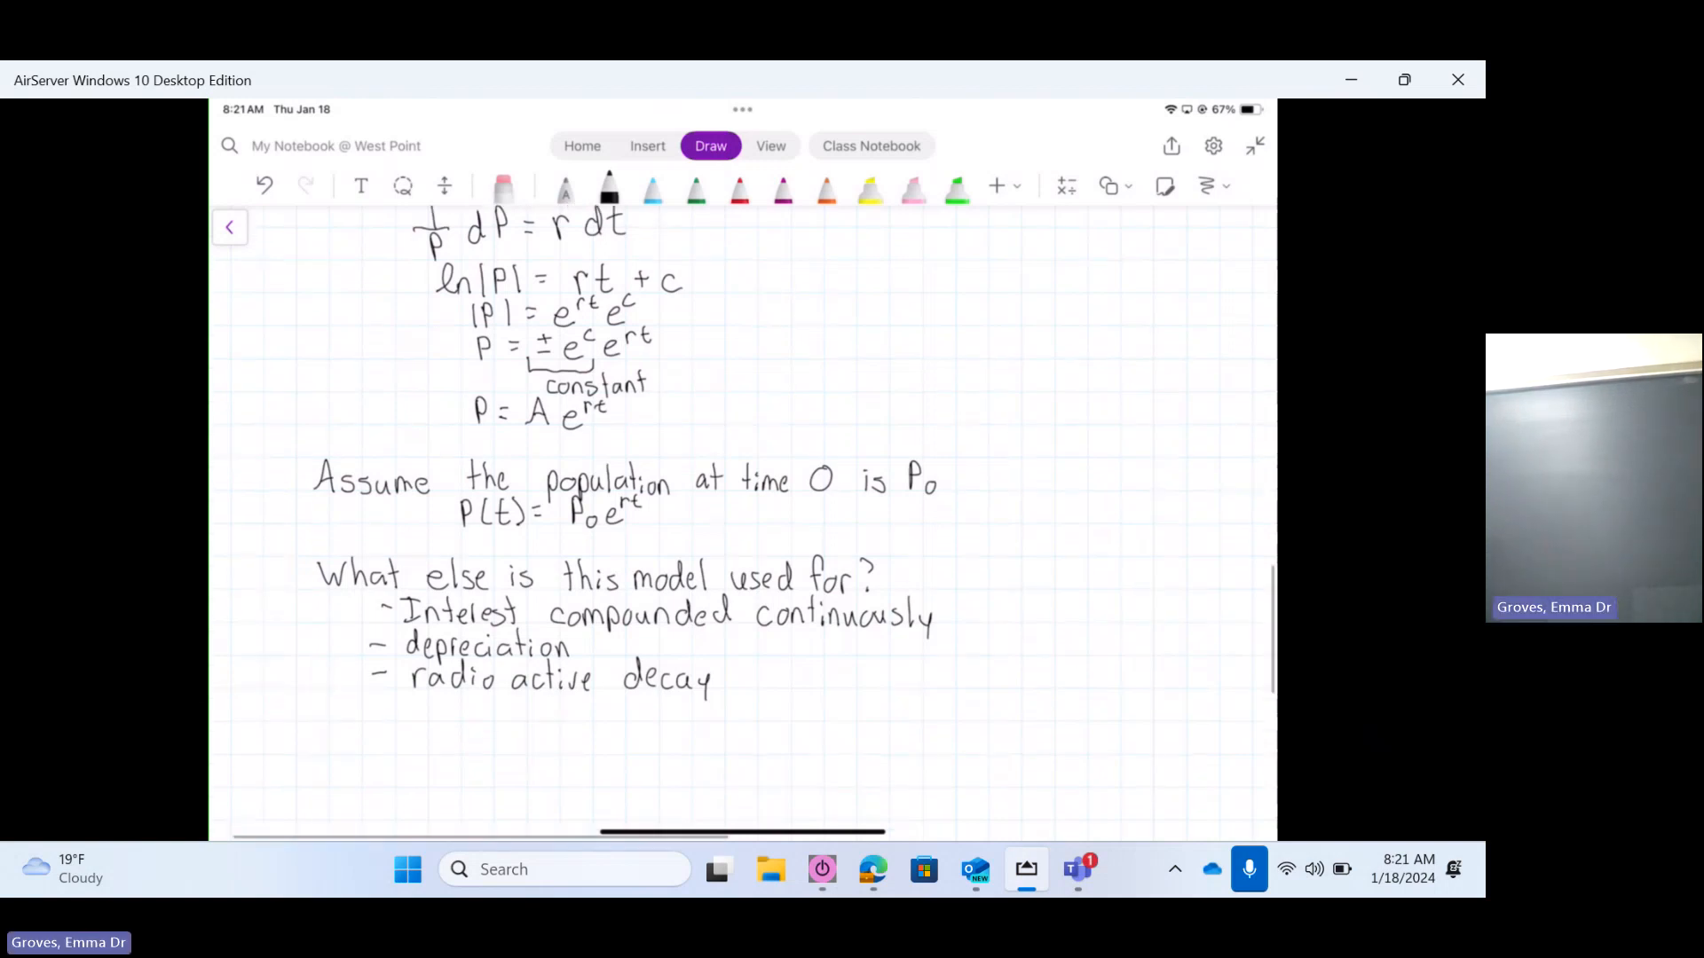